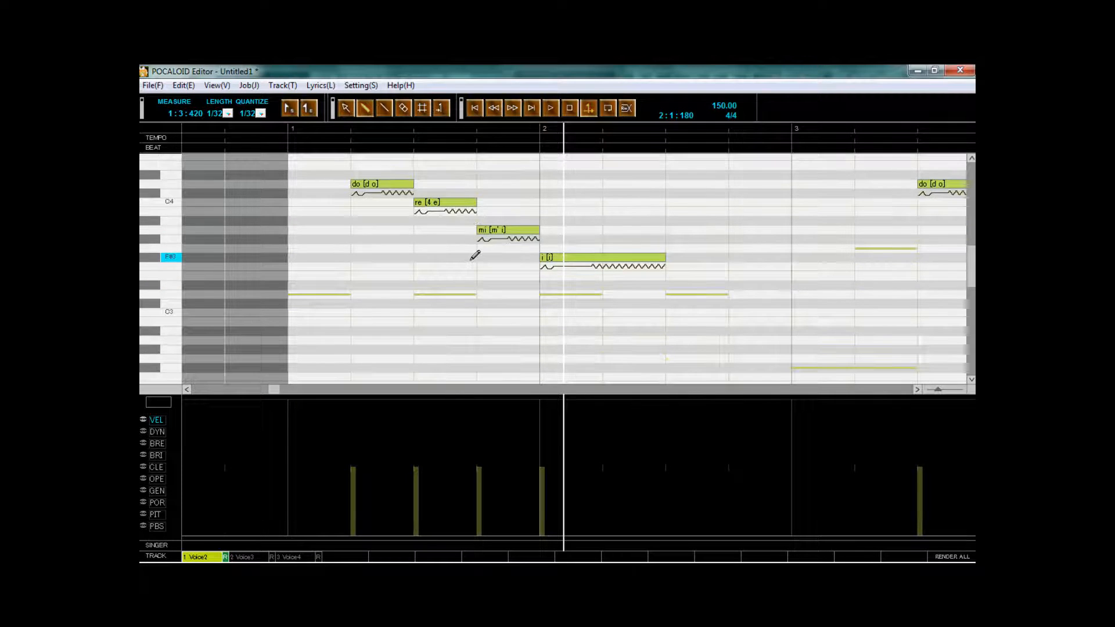
# - Open the editor preferences, then show and close the voice-track mixer
pyautogui.scroll(-3)
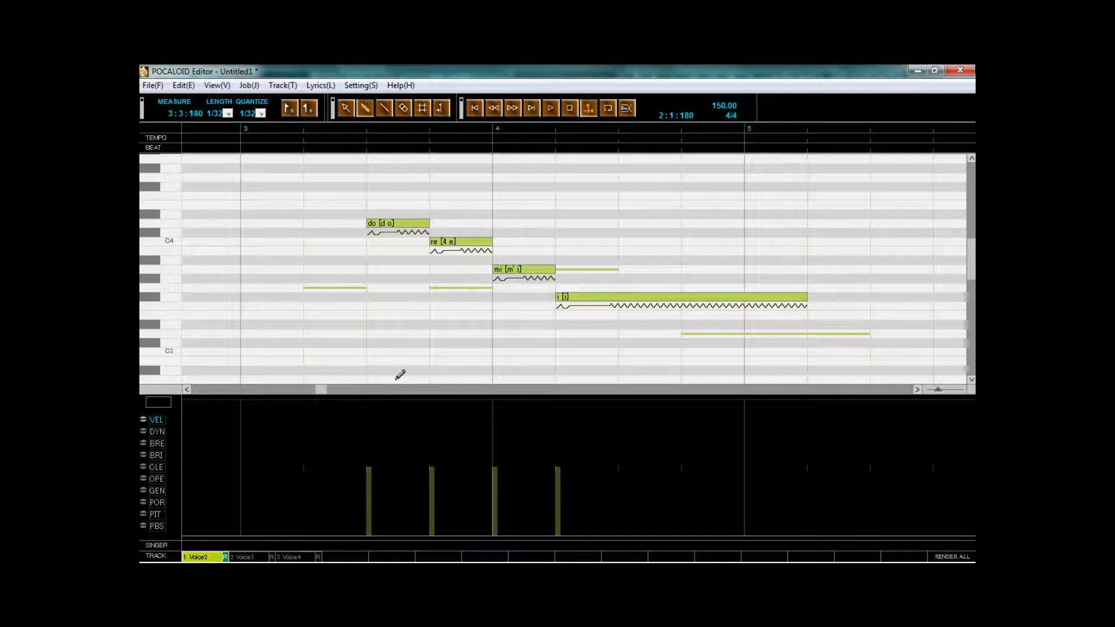
pyautogui.click(360, 85)
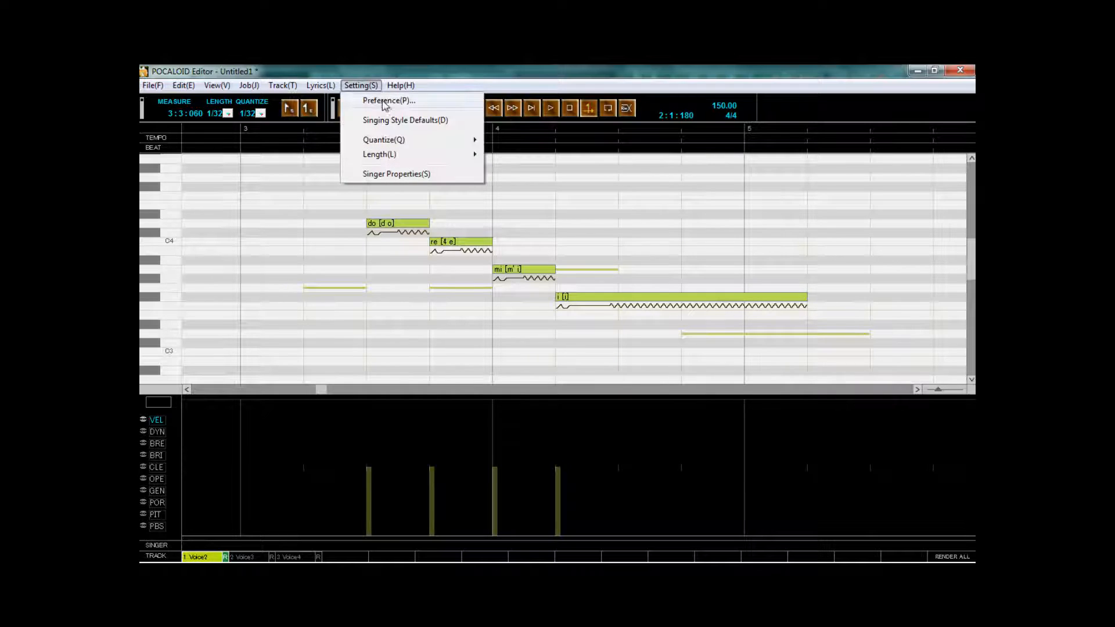
pyautogui.click(387, 101)
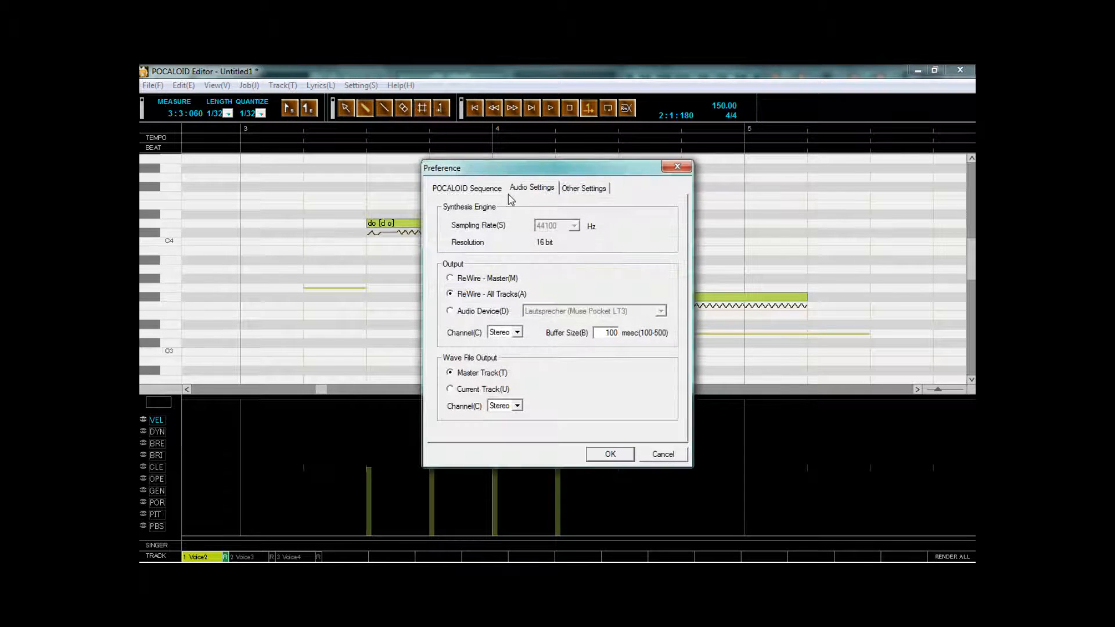
pyautogui.moveTo(489, 264)
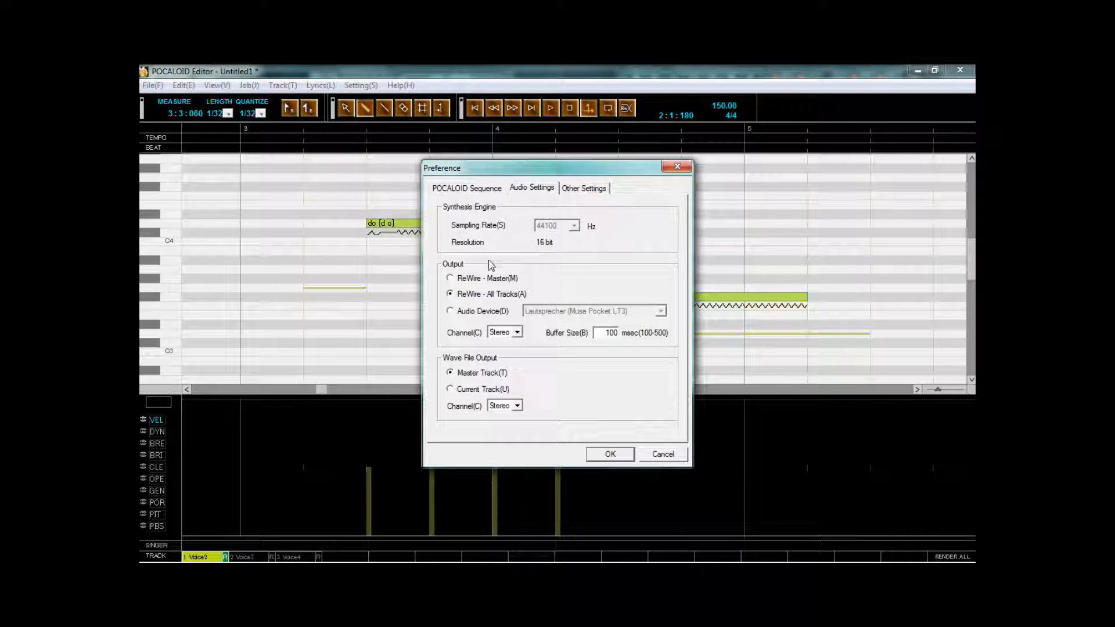
pyautogui.moveTo(512, 306)
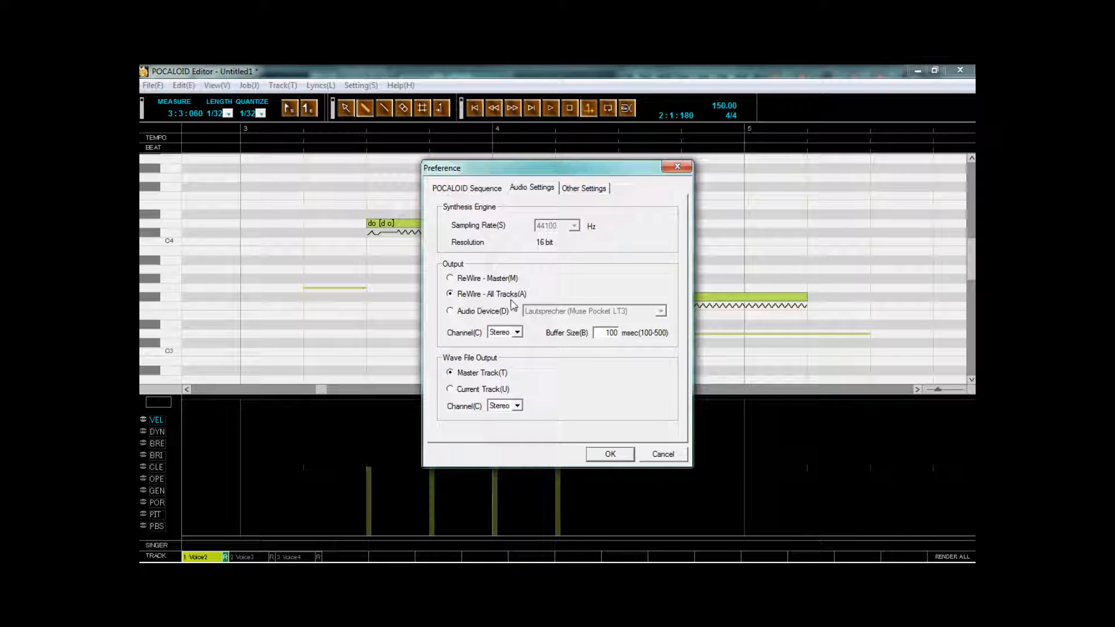
pyautogui.moveTo(472, 300)
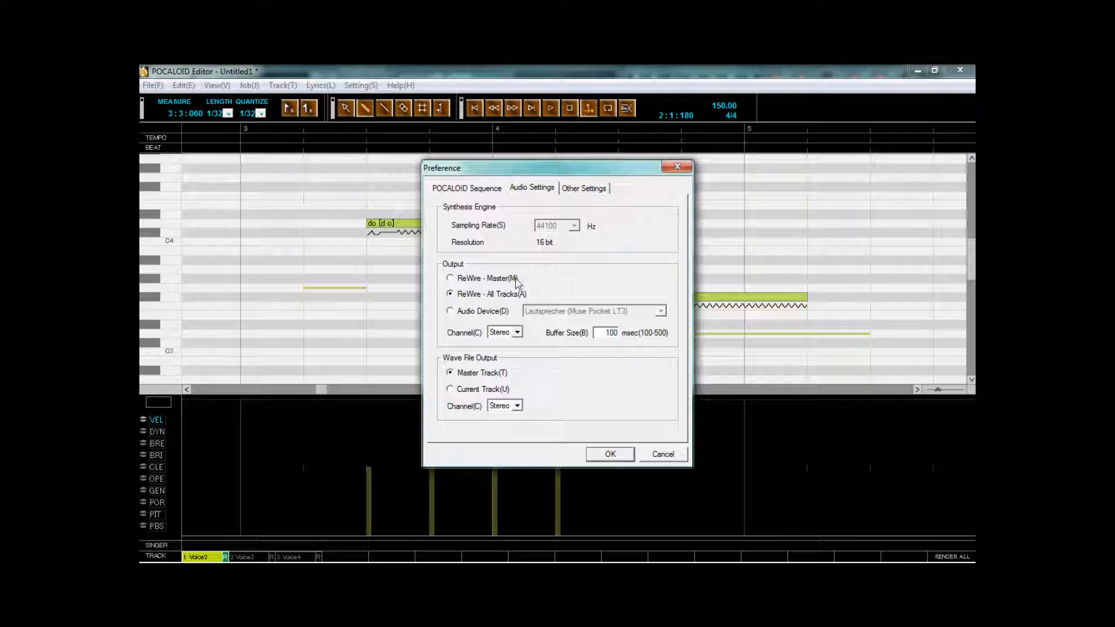
pyautogui.moveTo(526, 304)
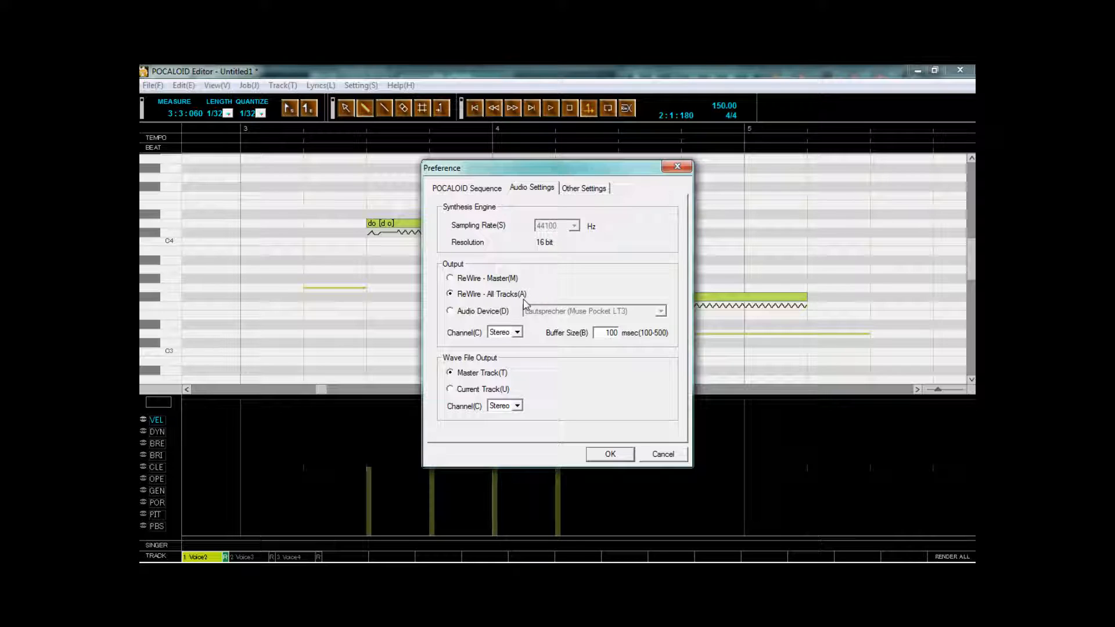
pyautogui.moveTo(509, 302)
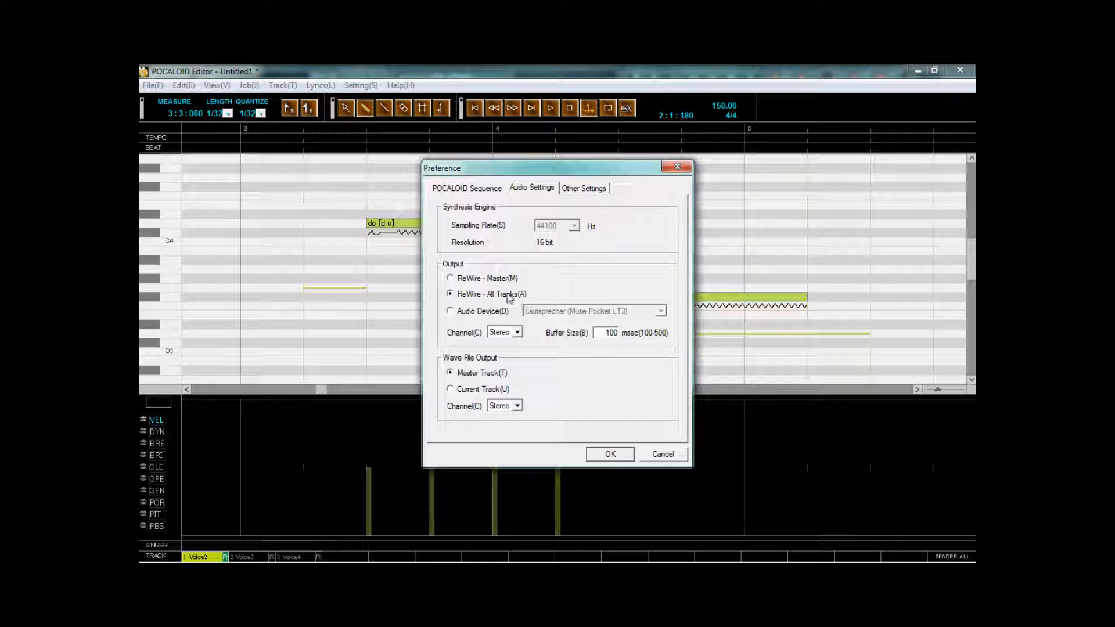
pyautogui.moveTo(604, 401)
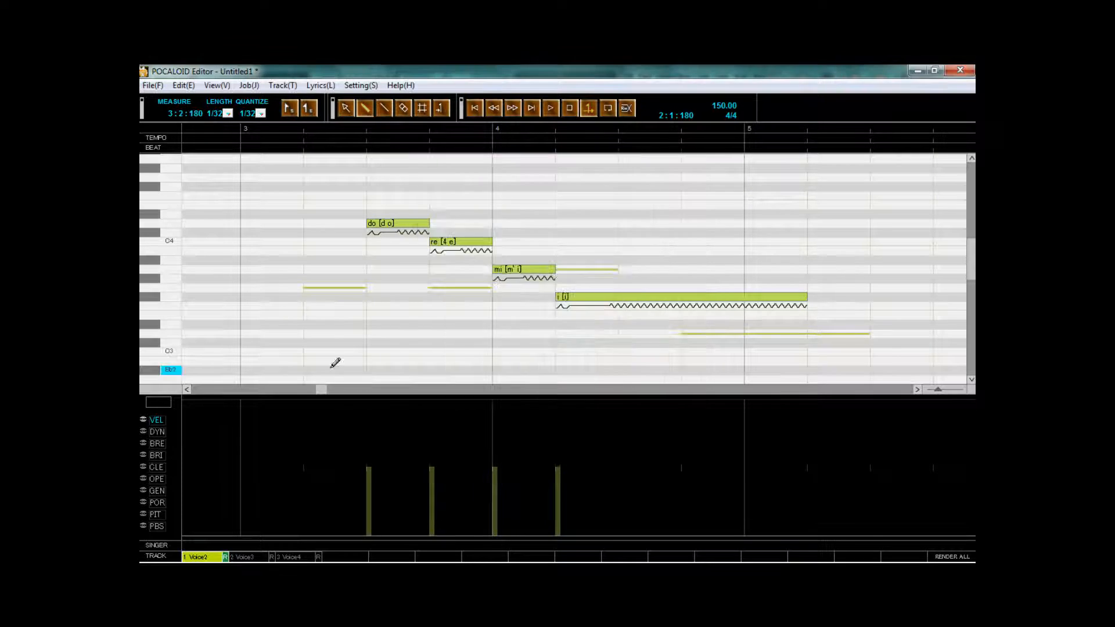
pyautogui.click(215, 85)
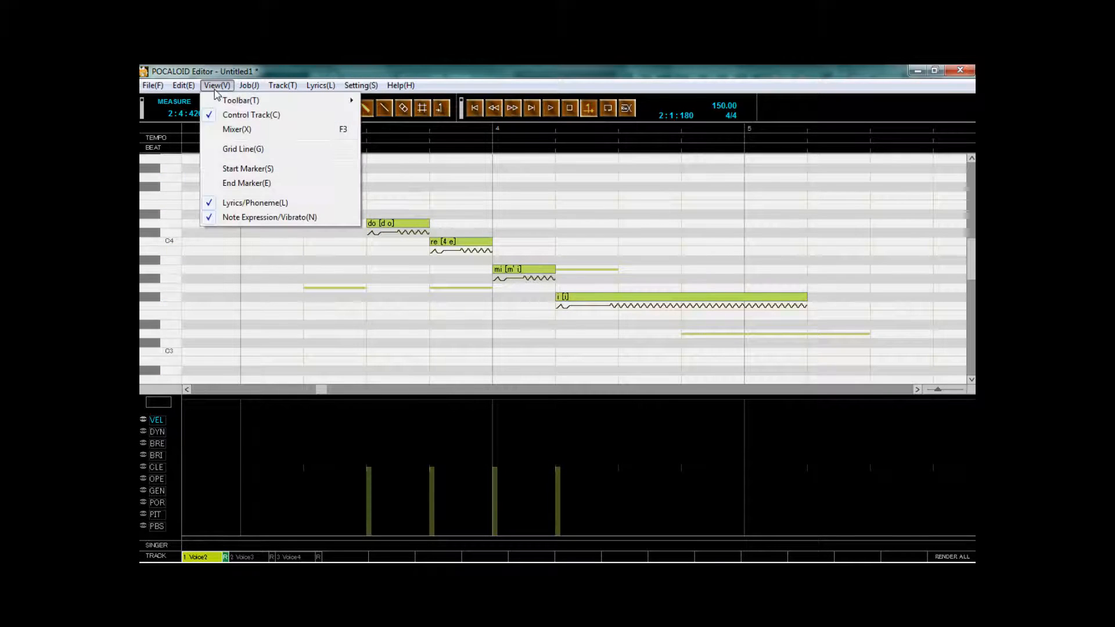
pyautogui.click(237, 129)
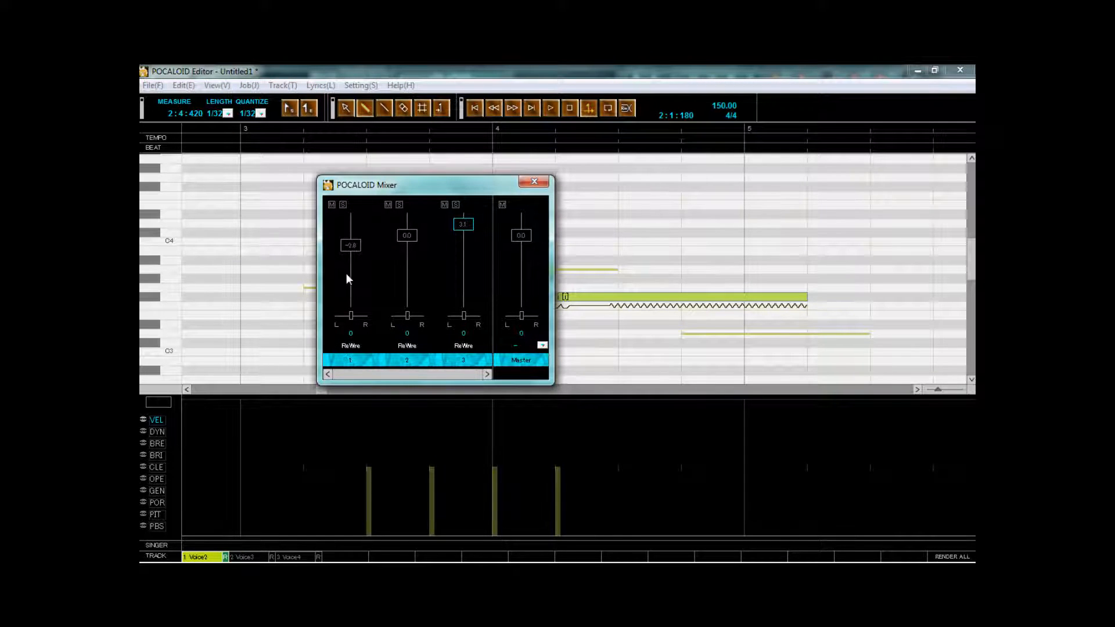
pyautogui.moveTo(475, 279)
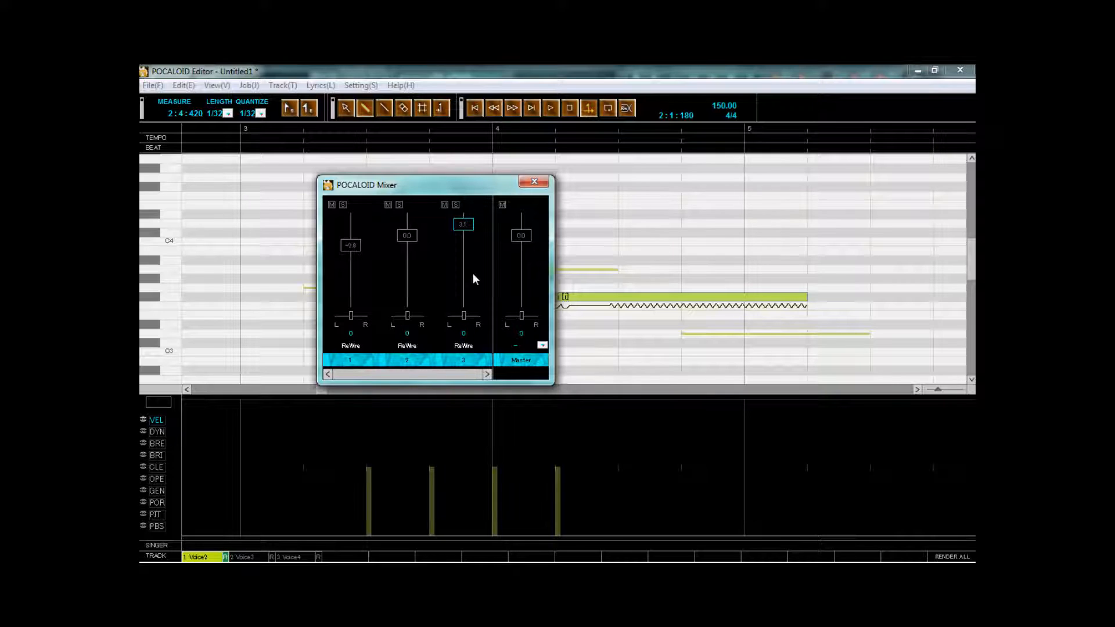
pyautogui.moveTo(453, 270)
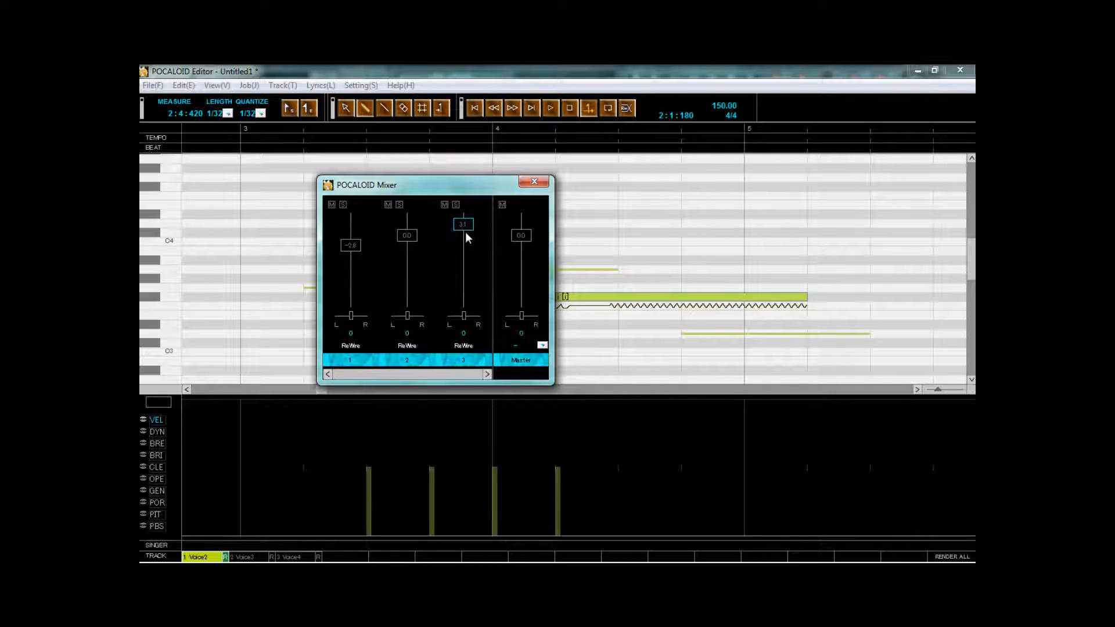
pyautogui.moveTo(475, 230)
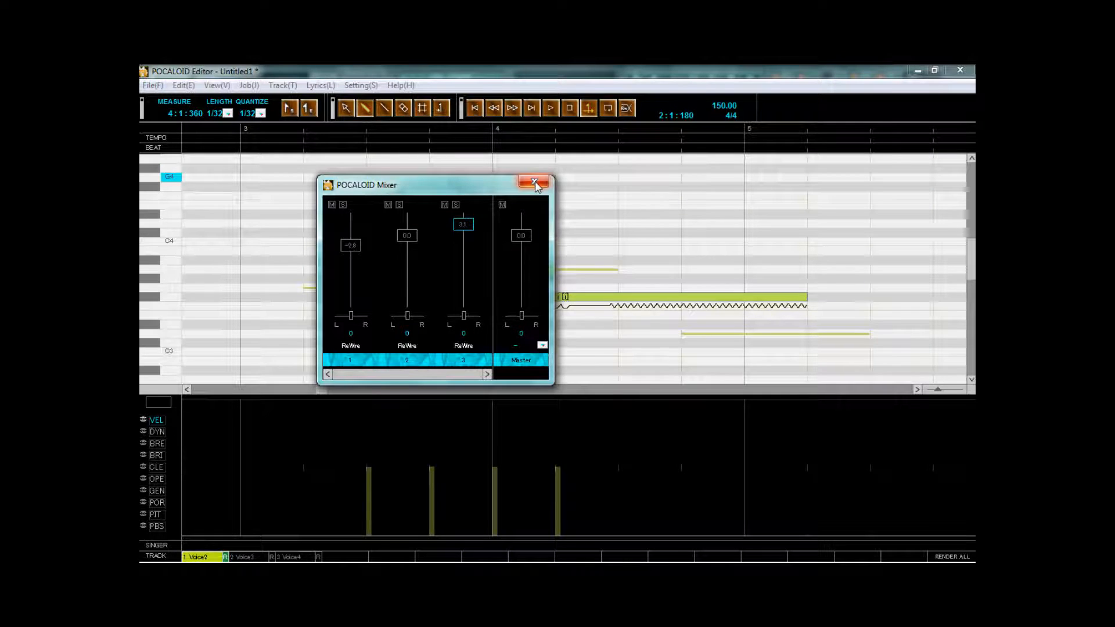
pyautogui.click(538, 183)
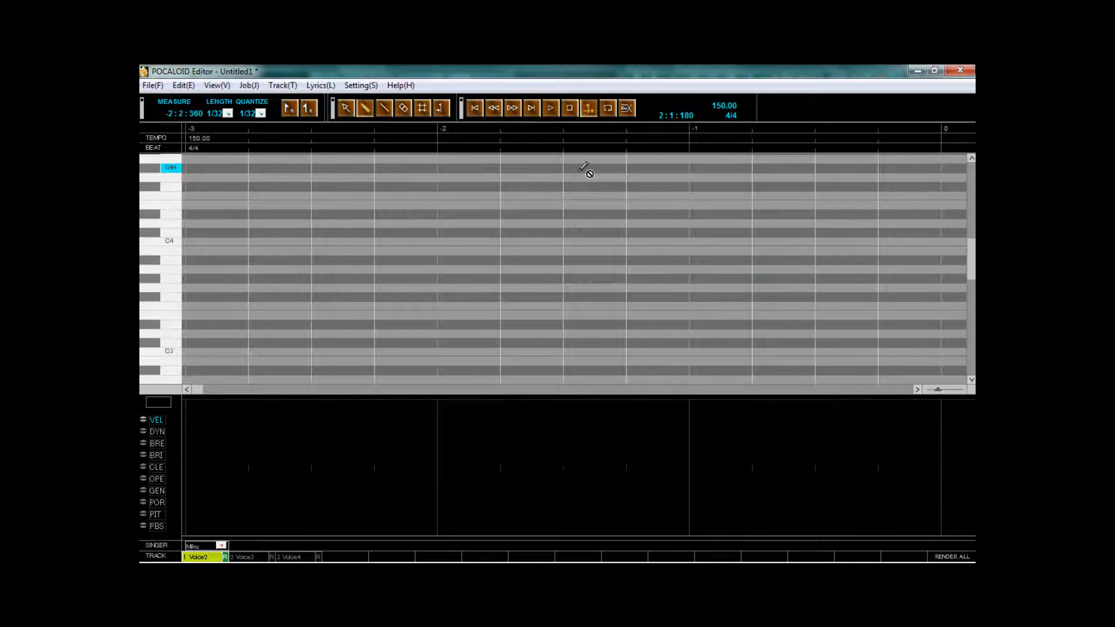
# - Scroll back to the song start and play the voice tracks
pyautogui.scroll(-3)
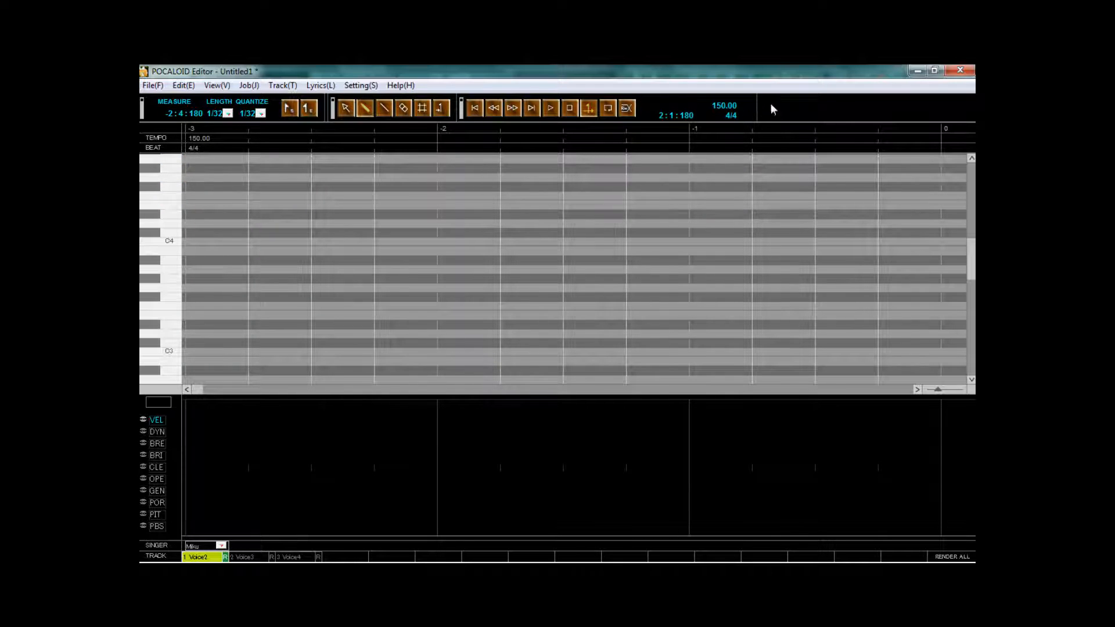
pyautogui.click(551, 108)
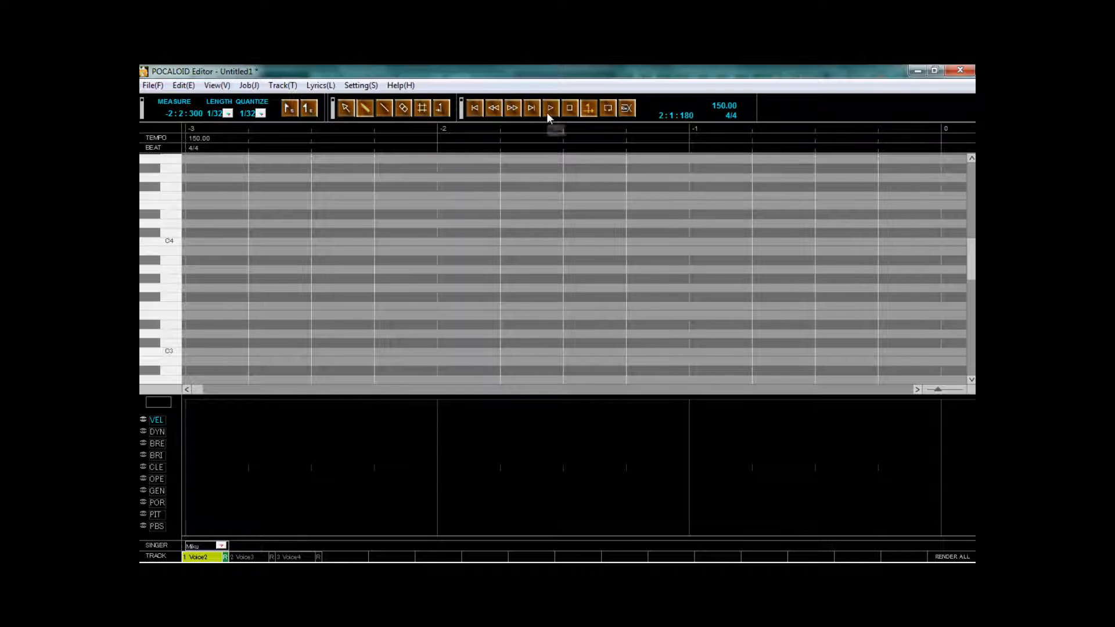
pyautogui.click(551, 109)
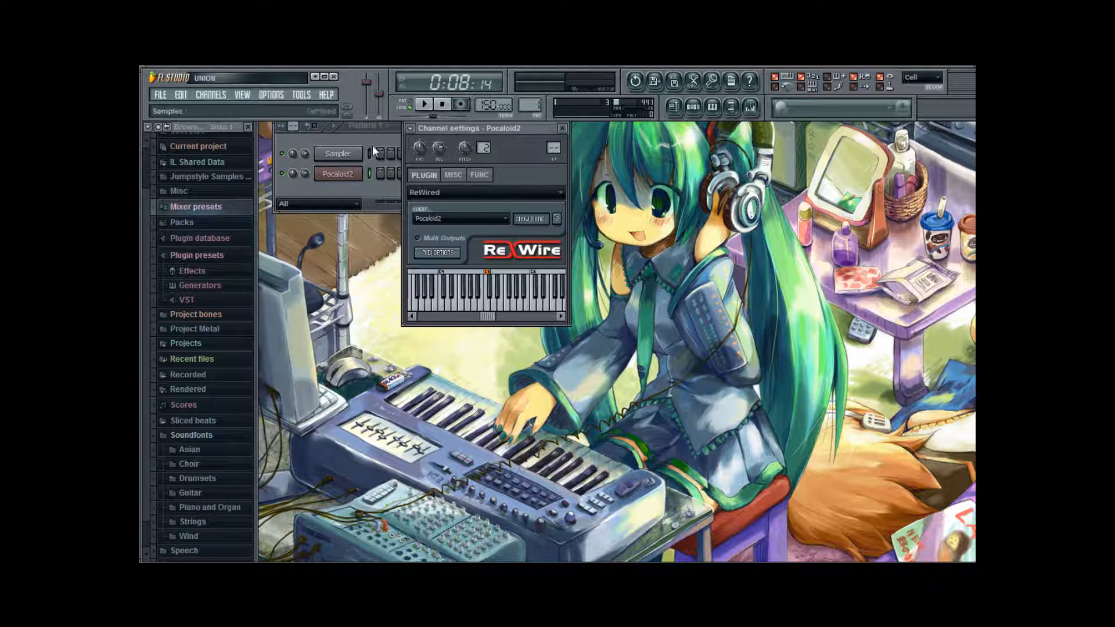
# - Drag the Pocaloid2 Channel settings window further down and aside
pyautogui.moveTo(484, 128); pyautogui.dragTo(497, 171)
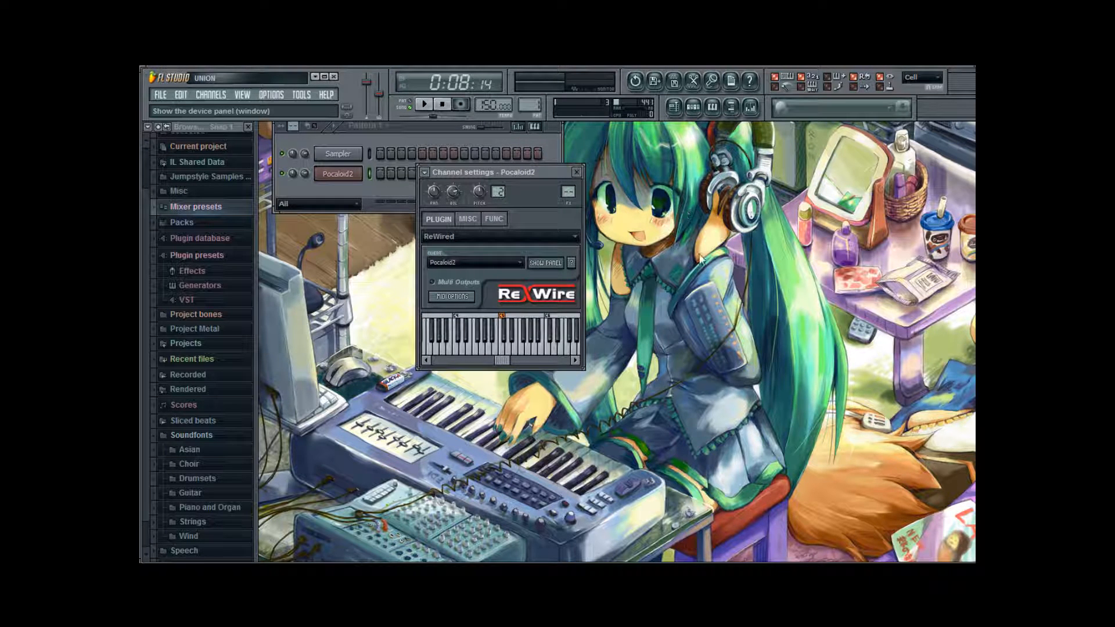
pyautogui.moveTo(626, 231)
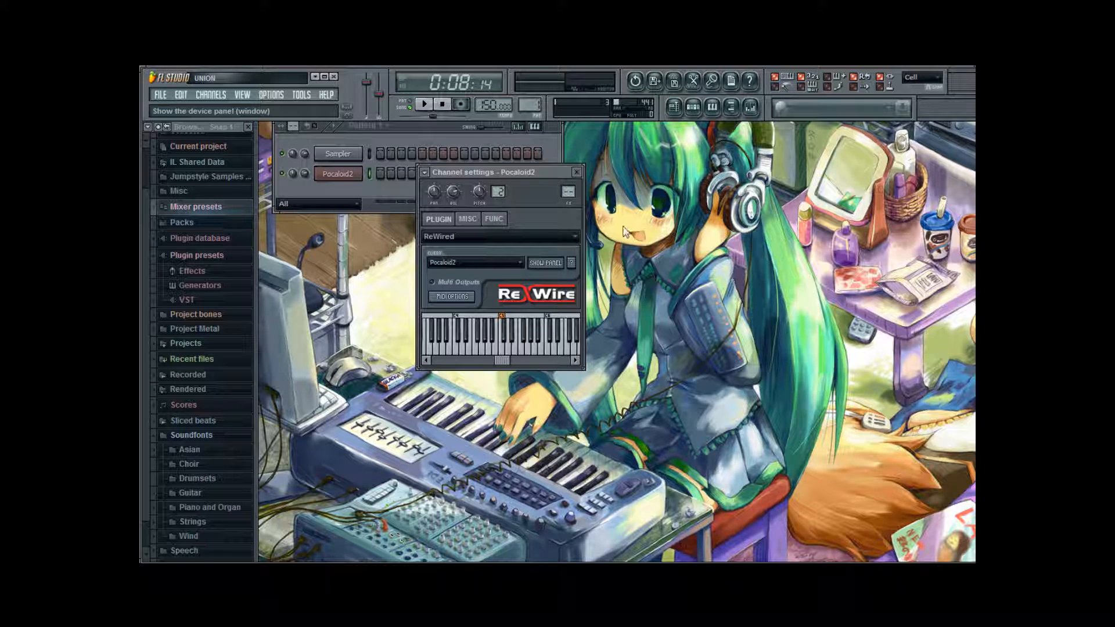
pyautogui.moveTo(572, 219)
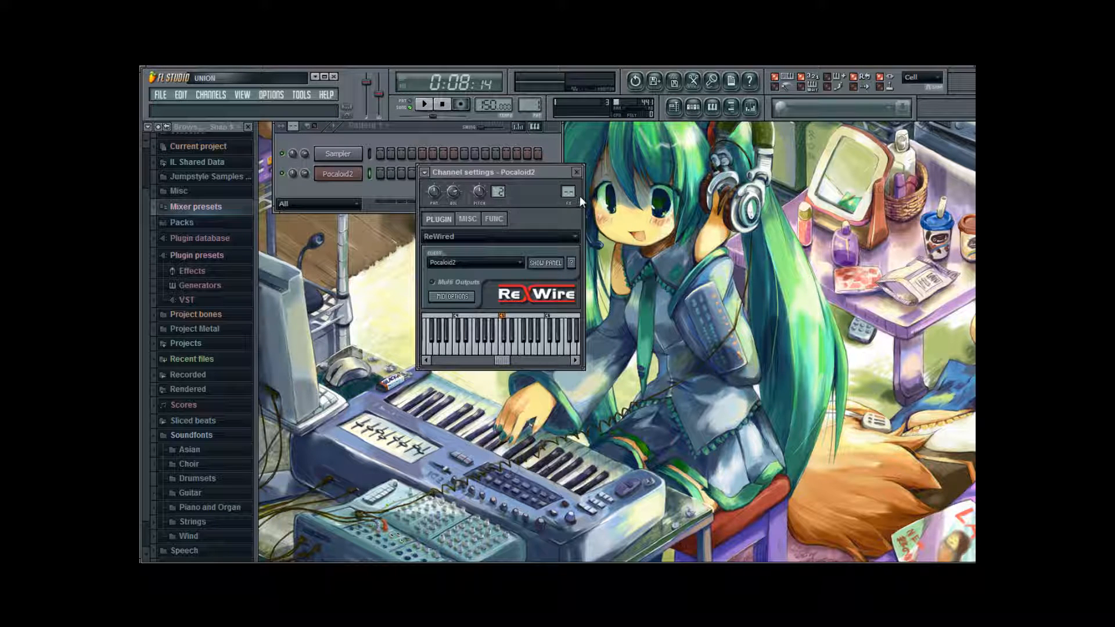
pyautogui.moveTo(647, 240)
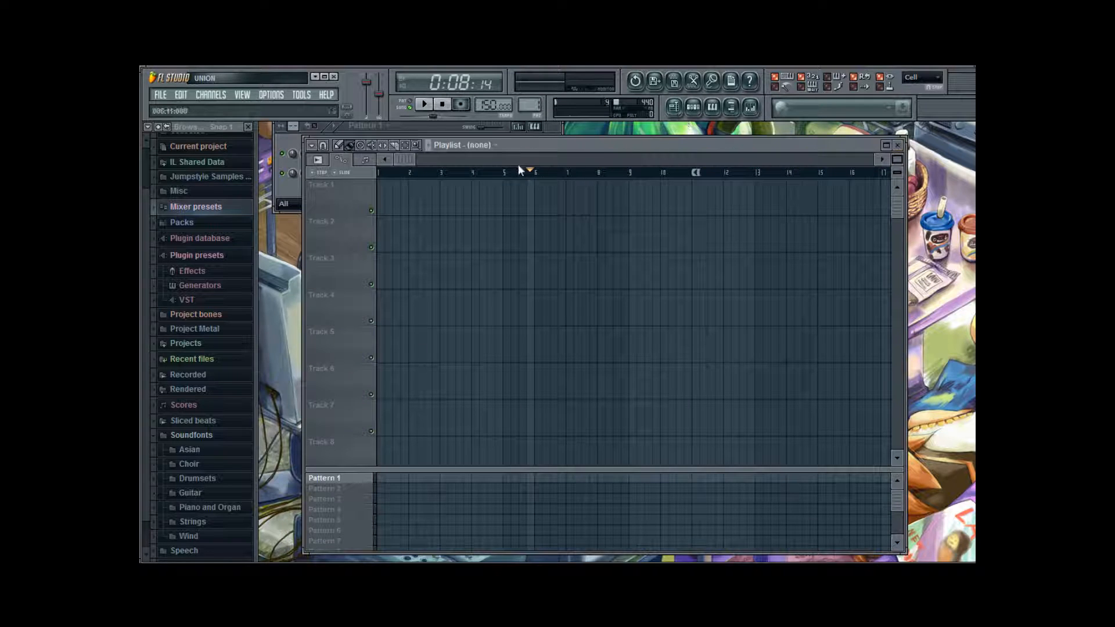
# - Start the song playing from the transport Play button
pyautogui.click(441, 172)
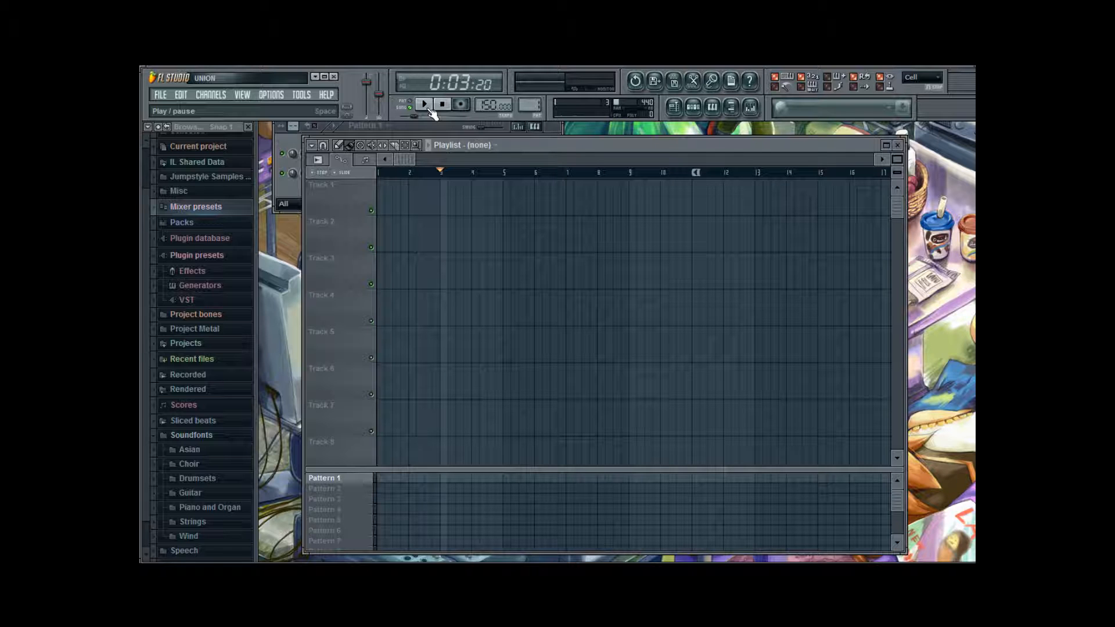
pyautogui.click(424, 104)
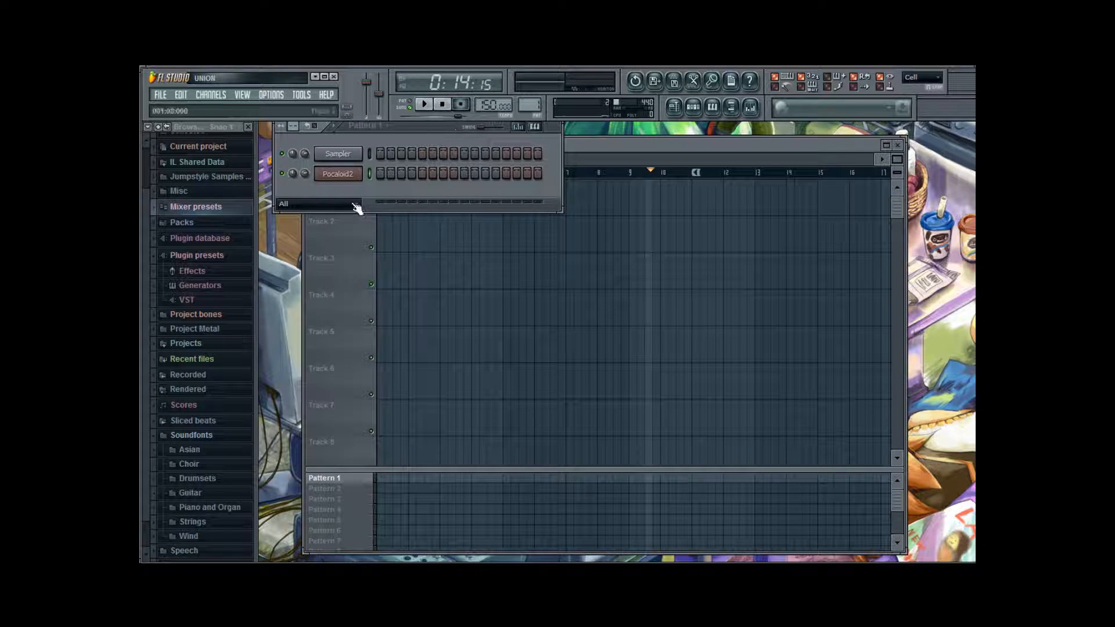
# - Open Pocaloid2's channel settings, enable Multi Outputs, and open MIDI Options
pyautogui.click(338, 174)
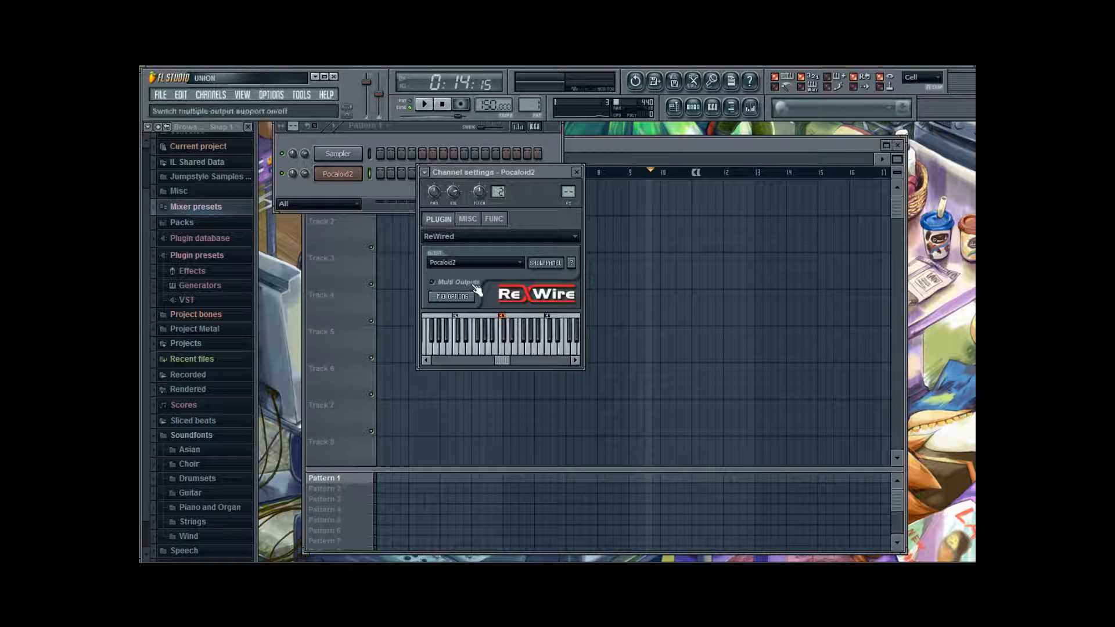
pyautogui.click(432, 281)
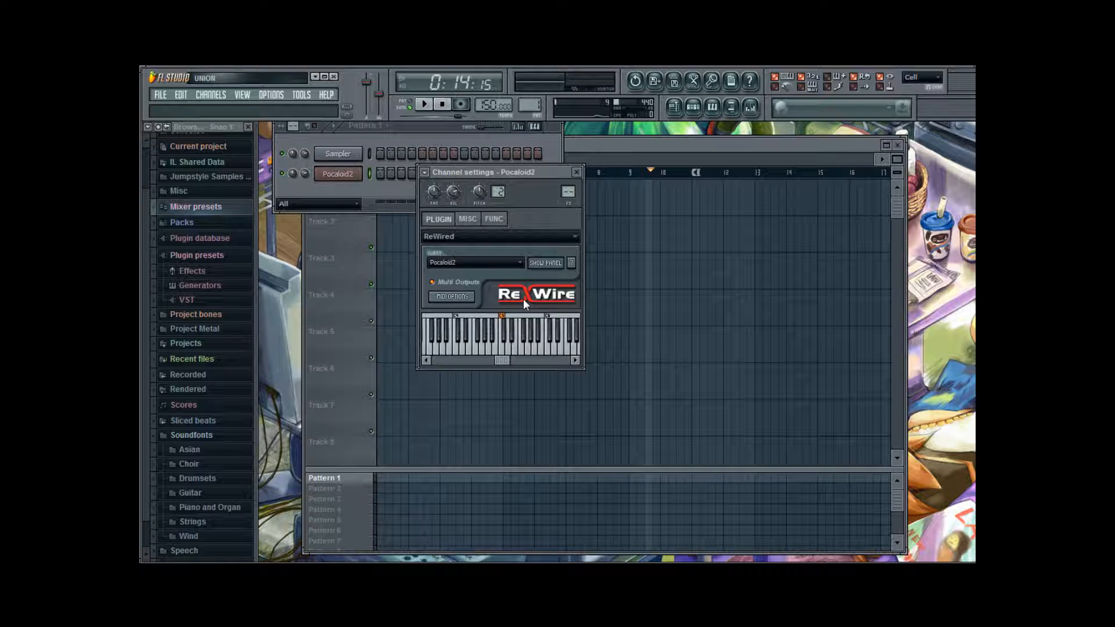
pyautogui.moveTo(469, 297)
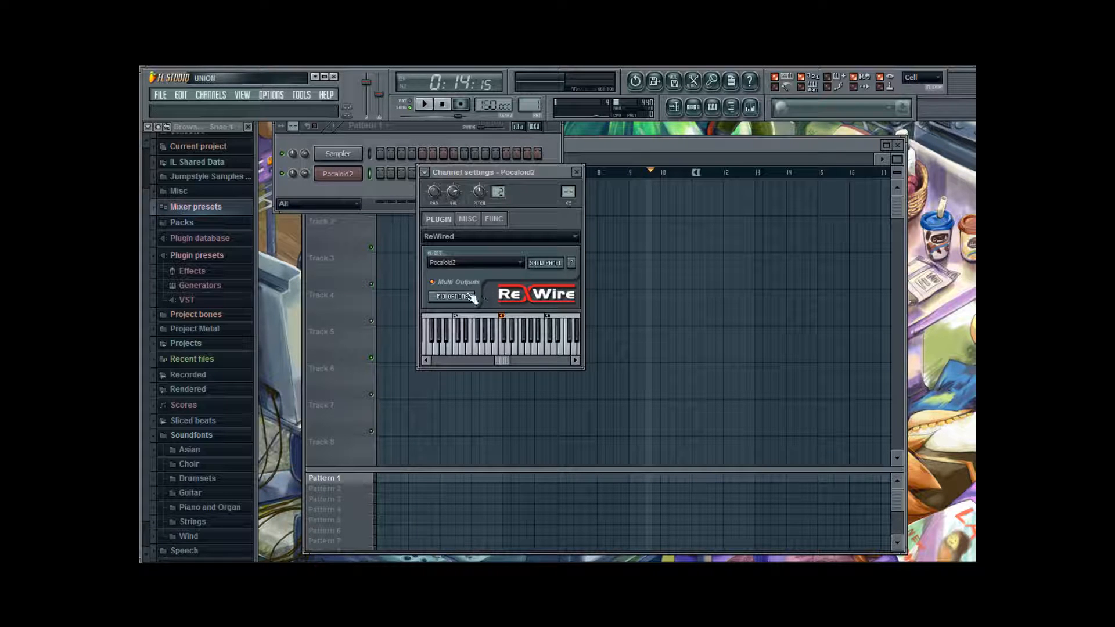
pyautogui.click(453, 297)
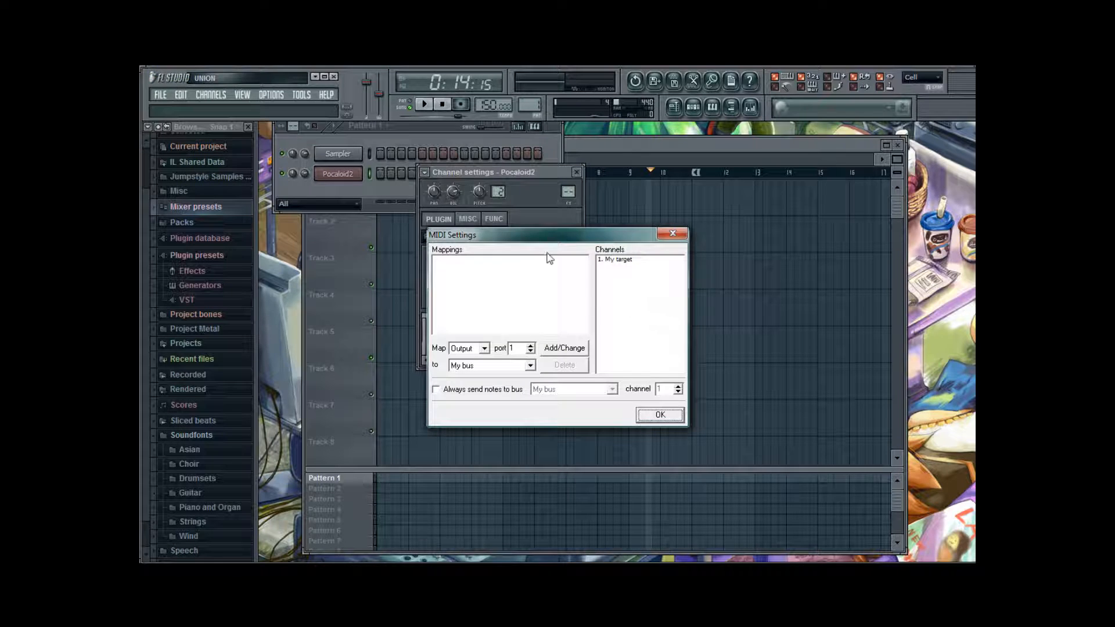
# - Map input port 1 into My bus and My bus to output port 1
pyautogui.moveTo(451, 234); pyautogui.dragTo(419, 165)
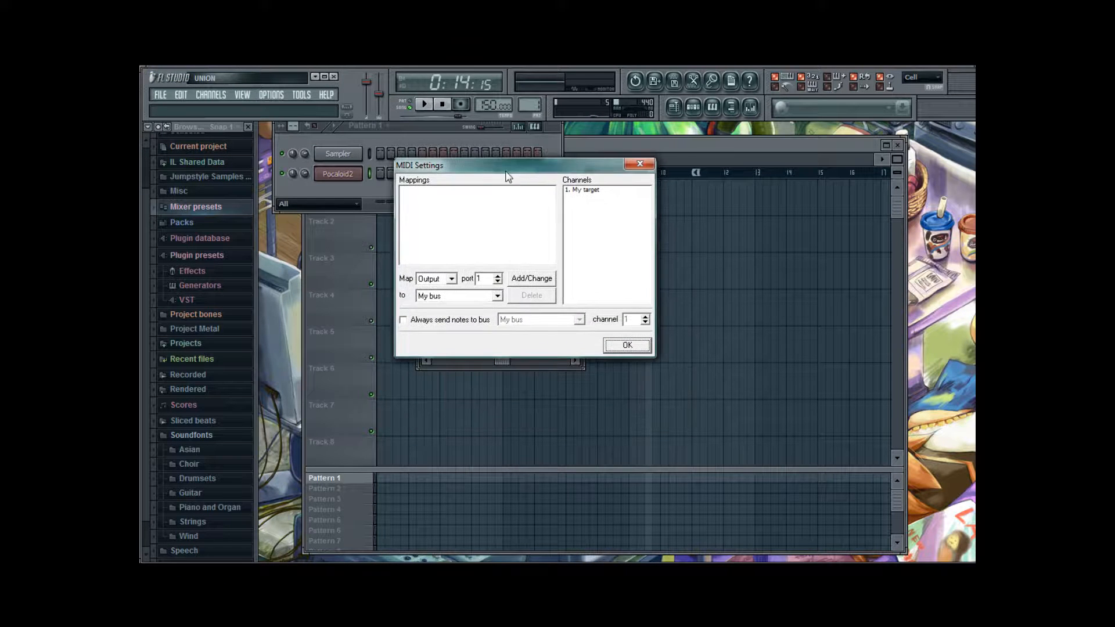
pyautogui.moveTo(465, 178)
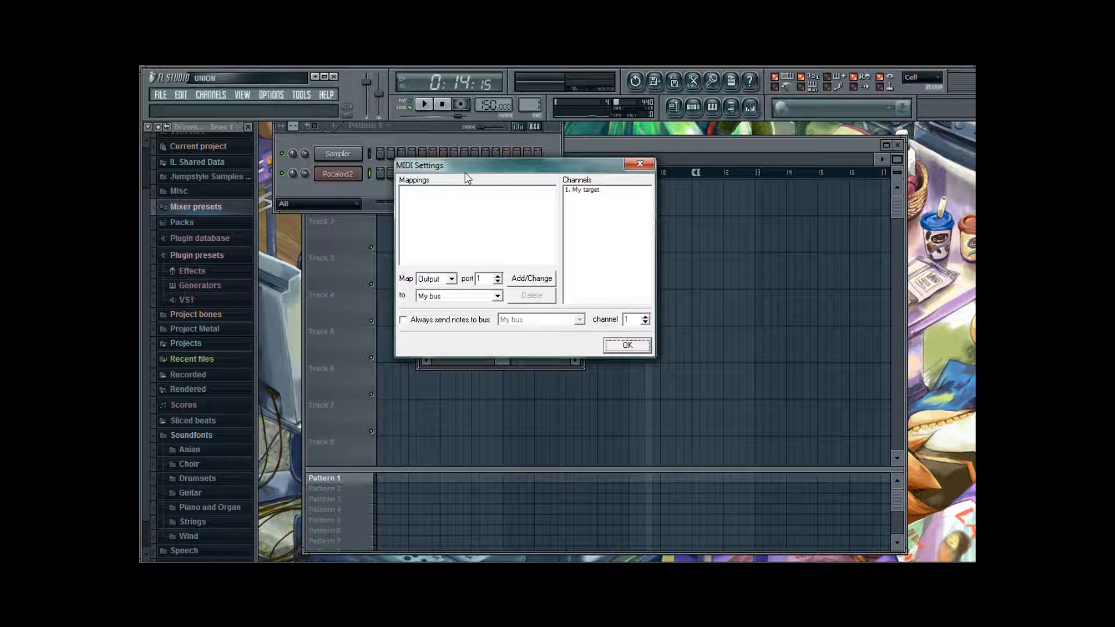
pyautogui.moveTo(419, 190)
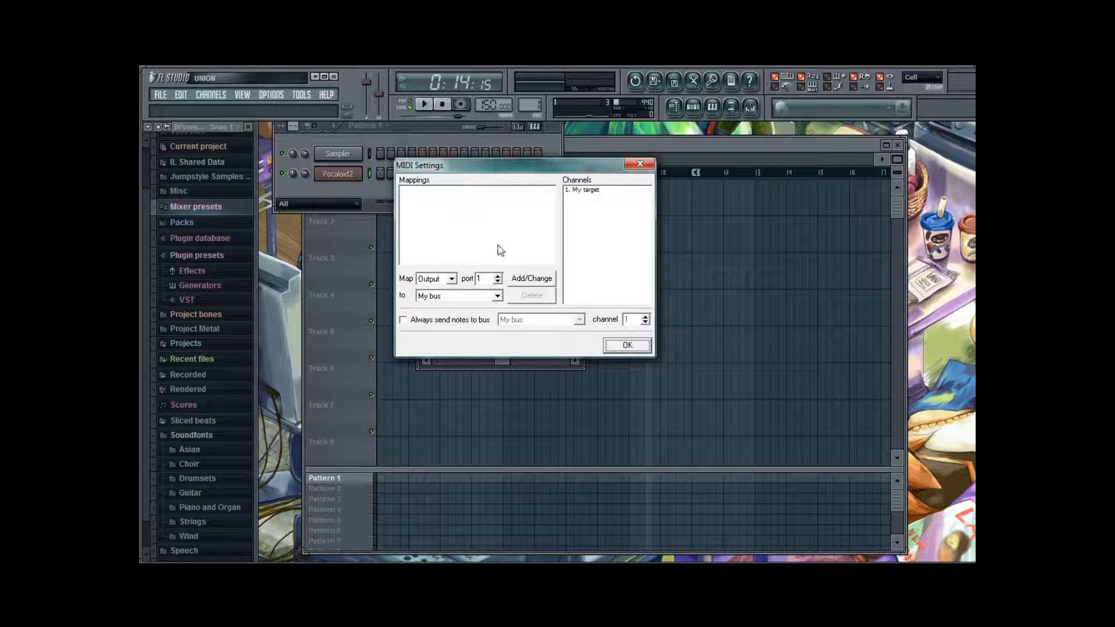
pyautogui.moveTo(513, 209)
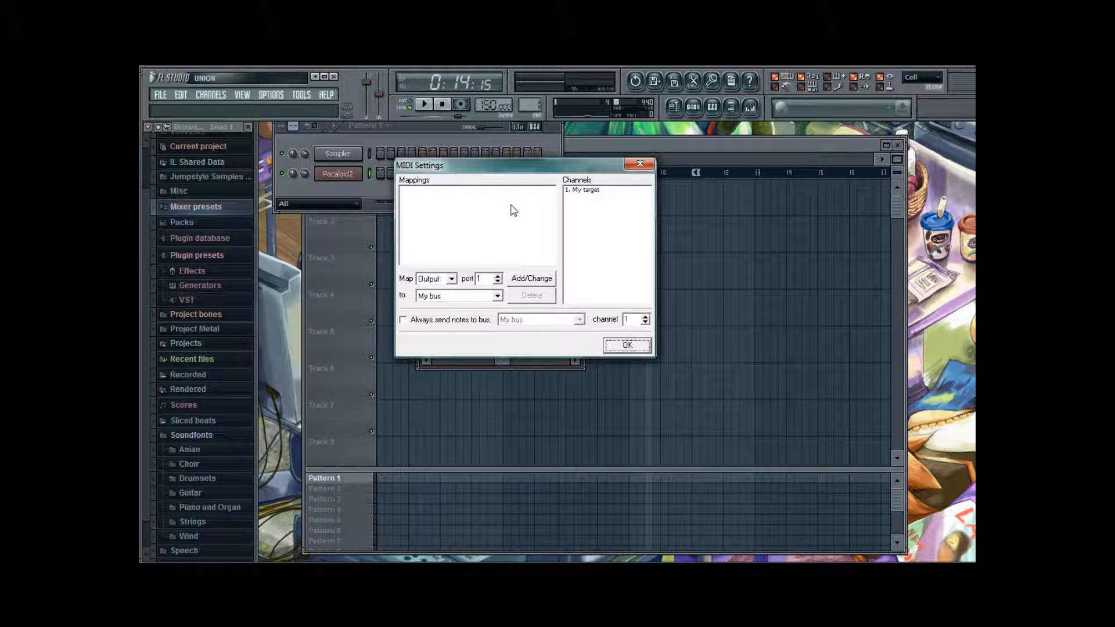
pyautogui.moveTo(501, 213)
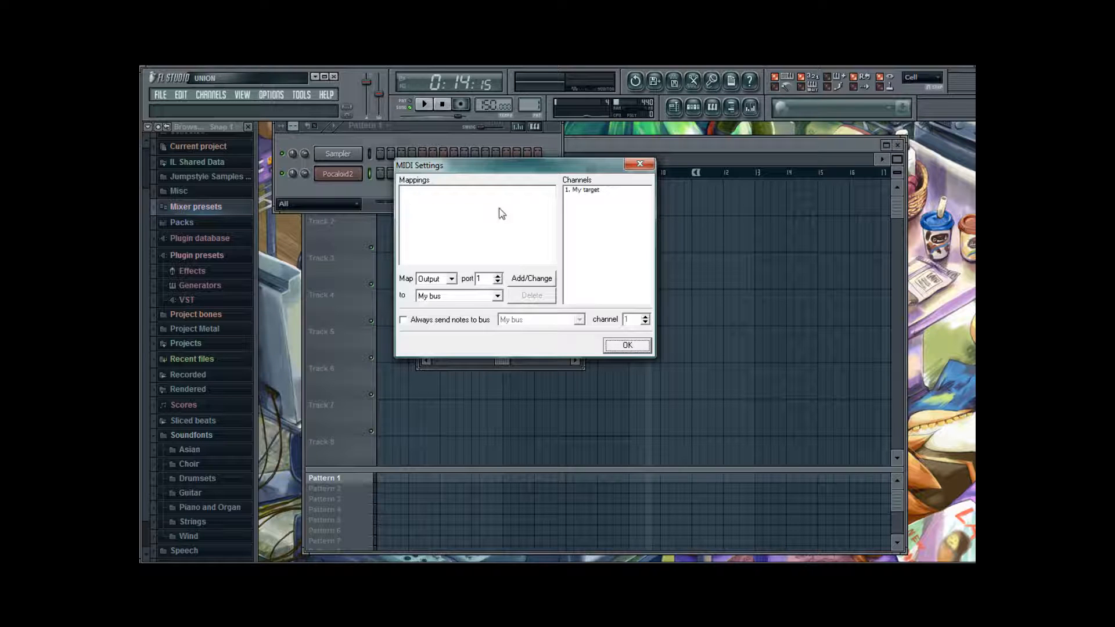
pyautogui.moveTo(462, 301)
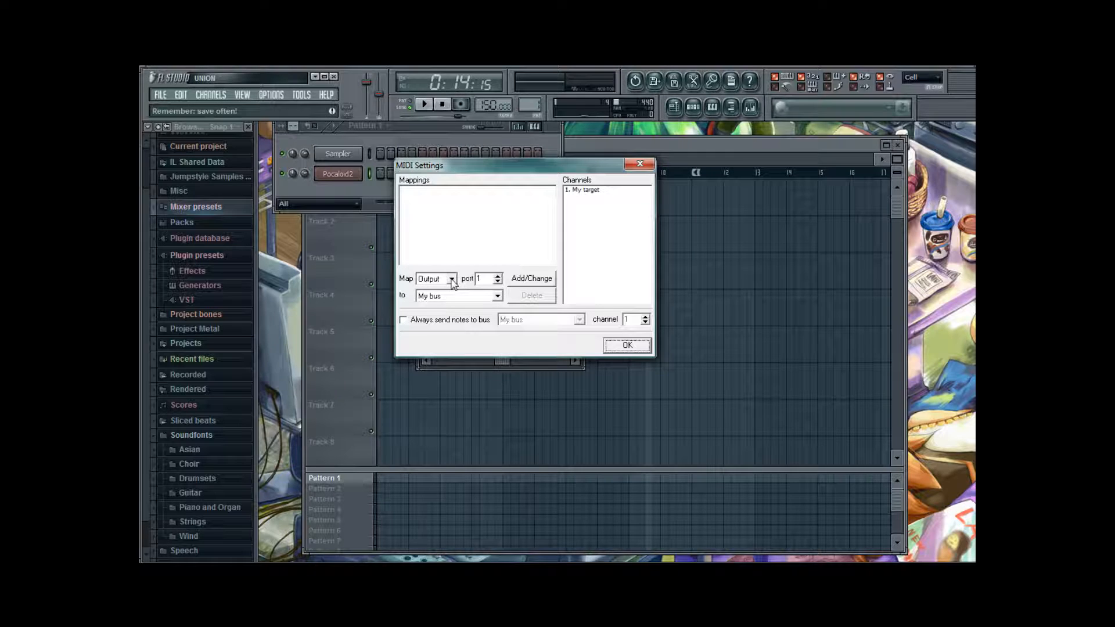
pyautogui.click(434, 278)
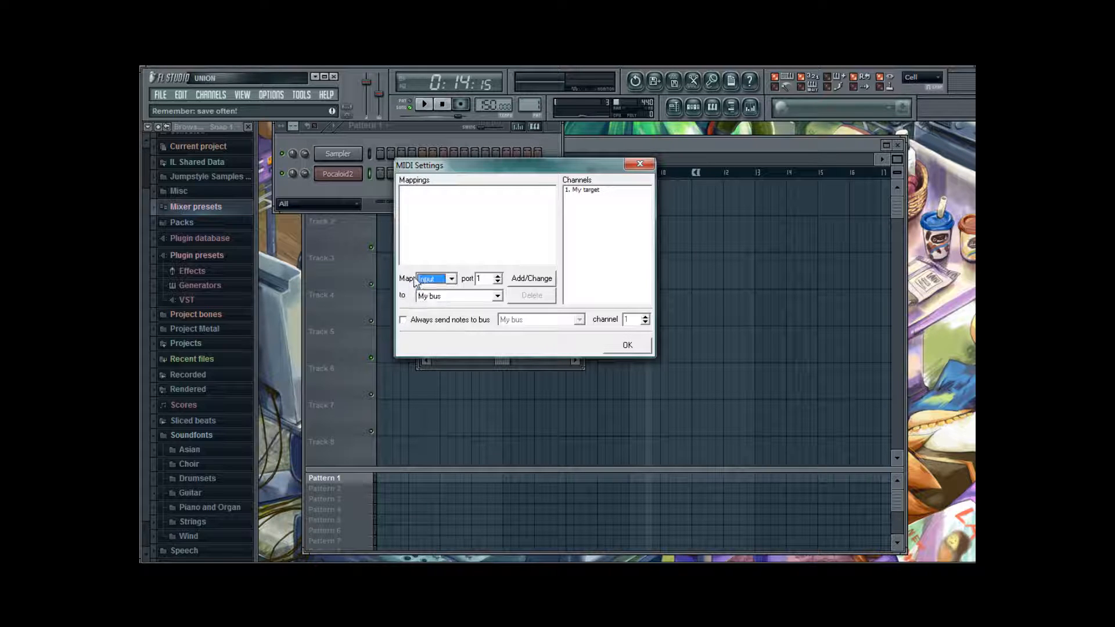
pyautogui.moveTo(475, 285)
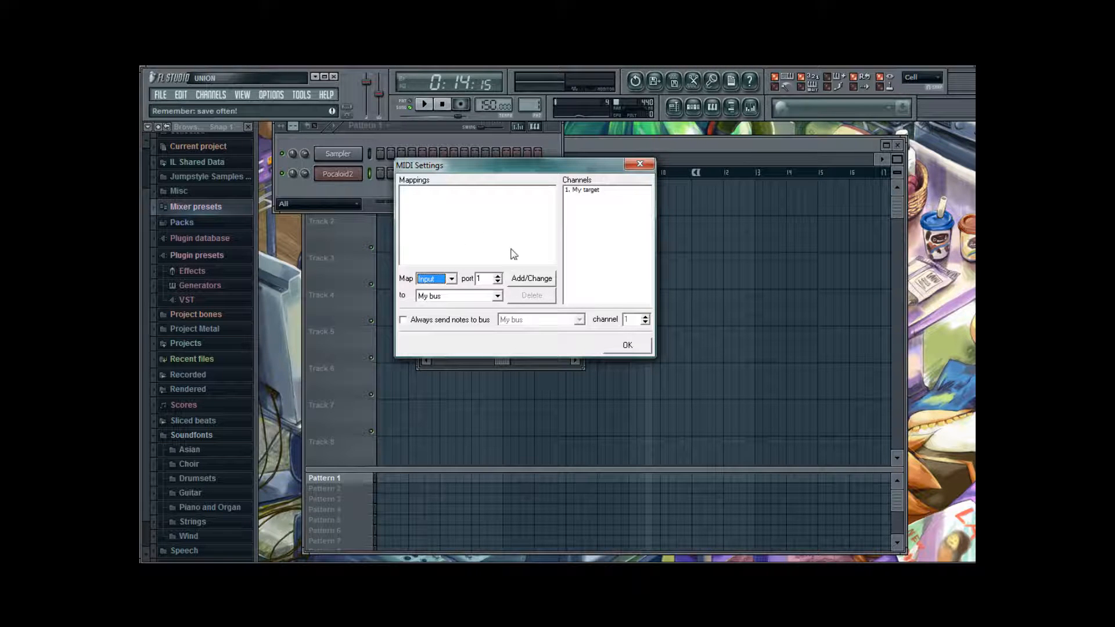
pyautogui.click(531, 279)
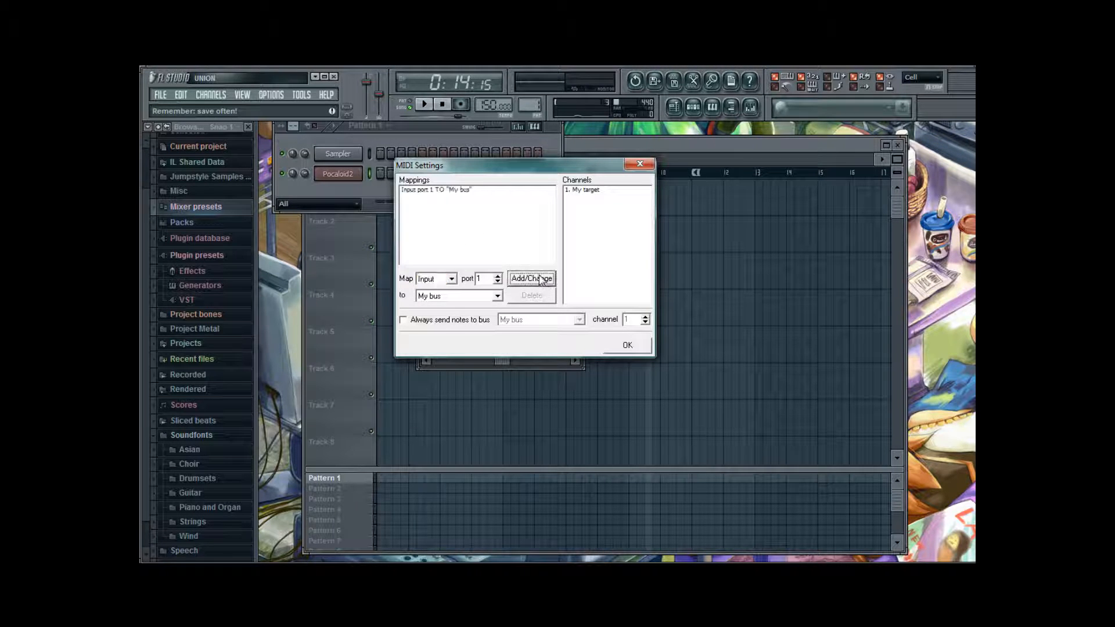
pyautogui.click(452, 278)
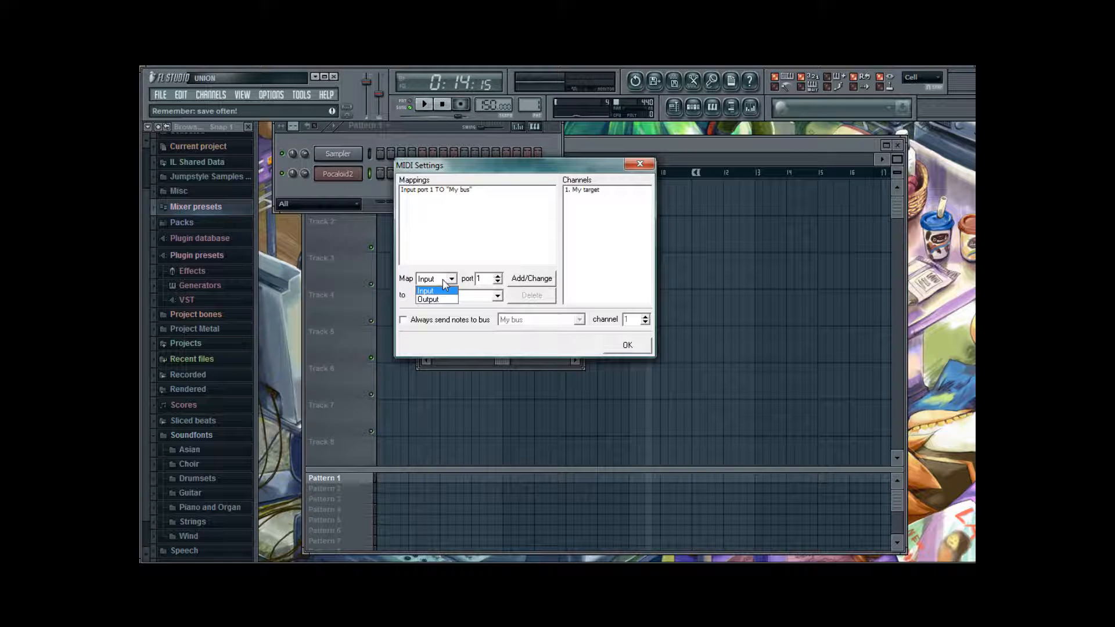
pyautogui.click(427, 298)
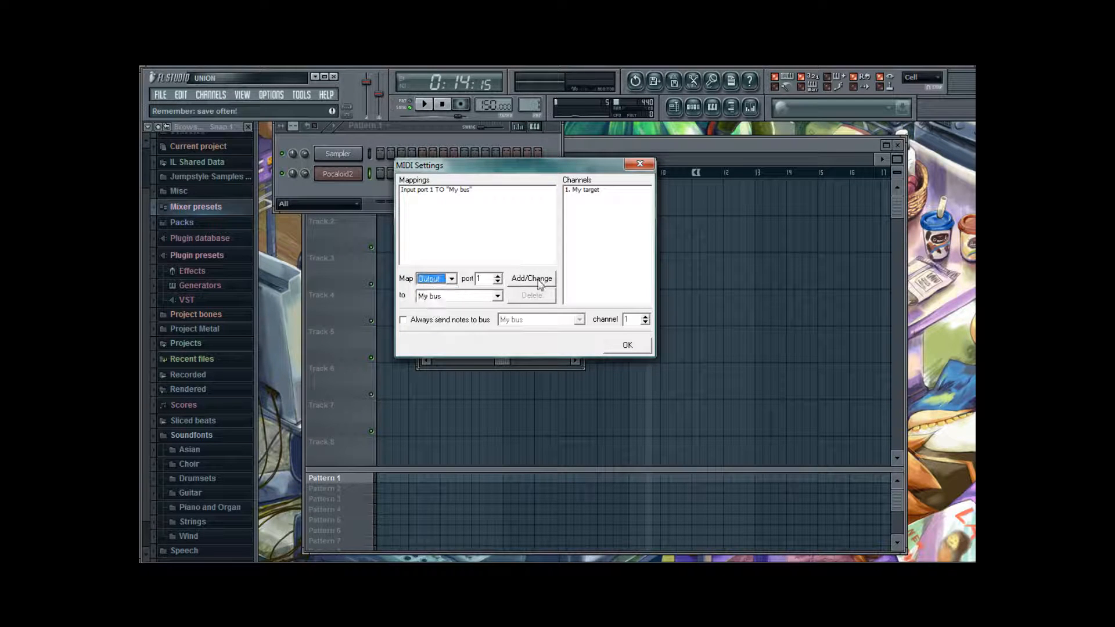
pyautogui.click(532, 278)
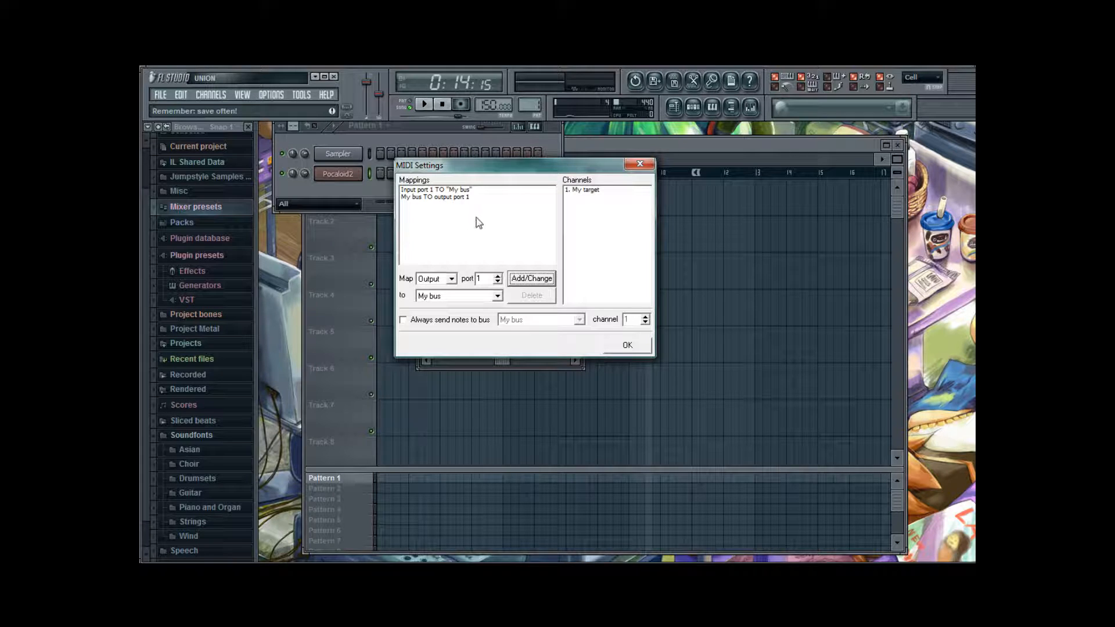
pyautogui.moveTo(447, 232)
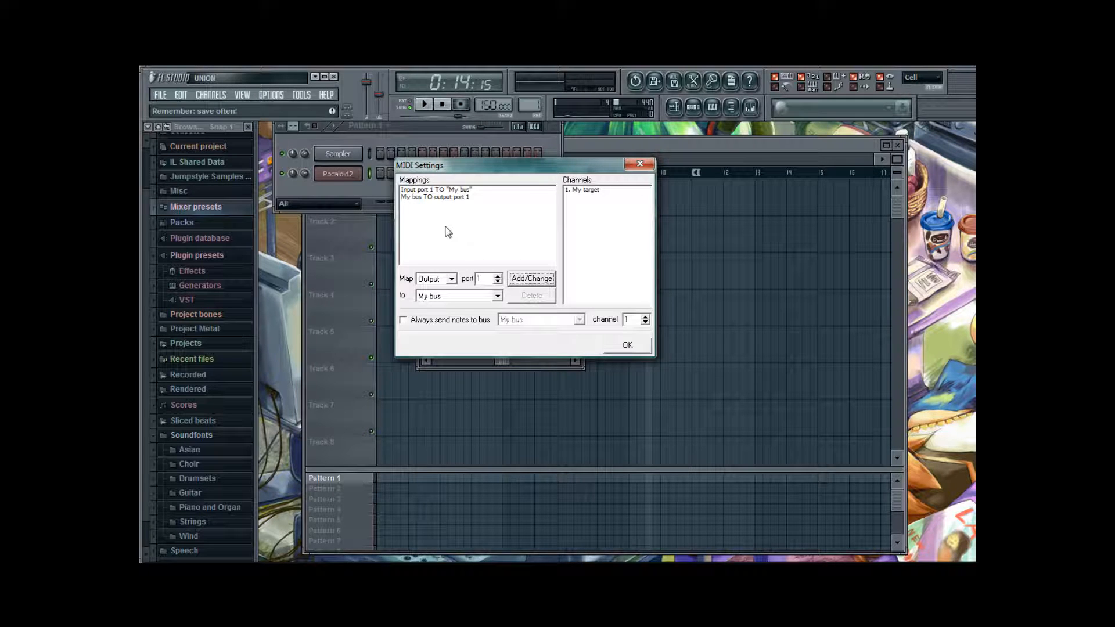
pyautogui.moveTo(473, 278)
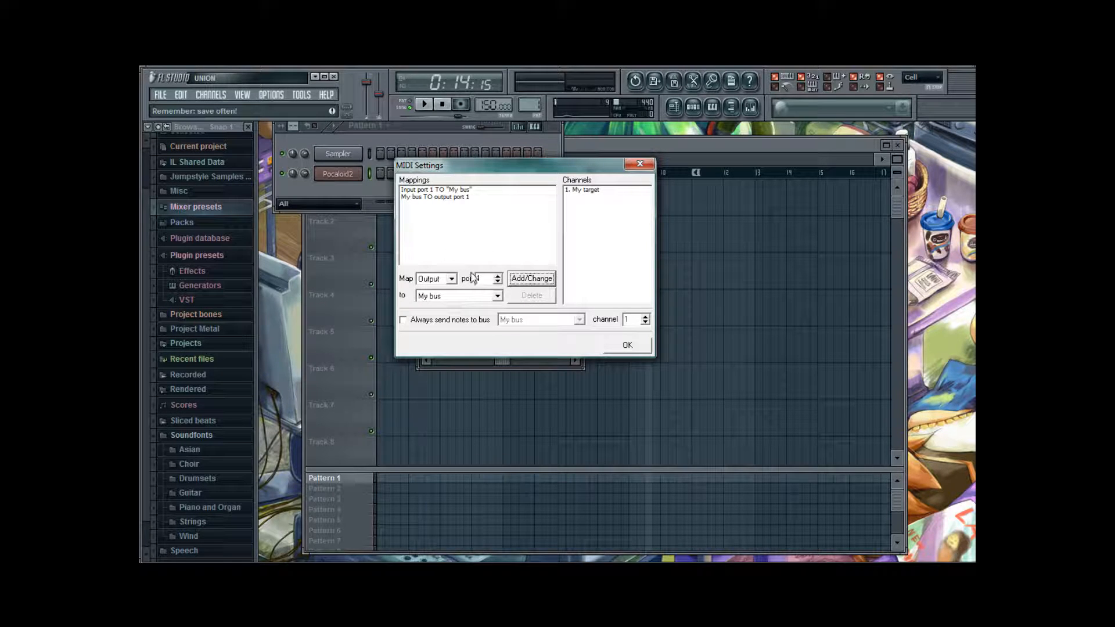
# - Add My bus mappings for ports 2 and 3, then confirm the MIDI settings
pyautogui.click(434, 278)
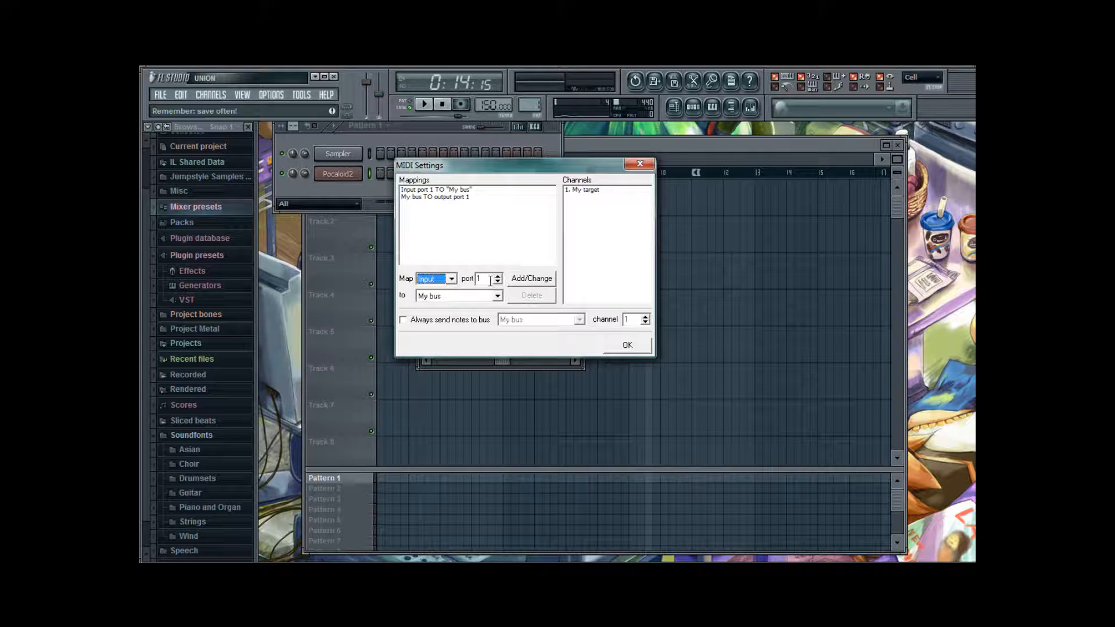
pyautogui.click(498, 275)
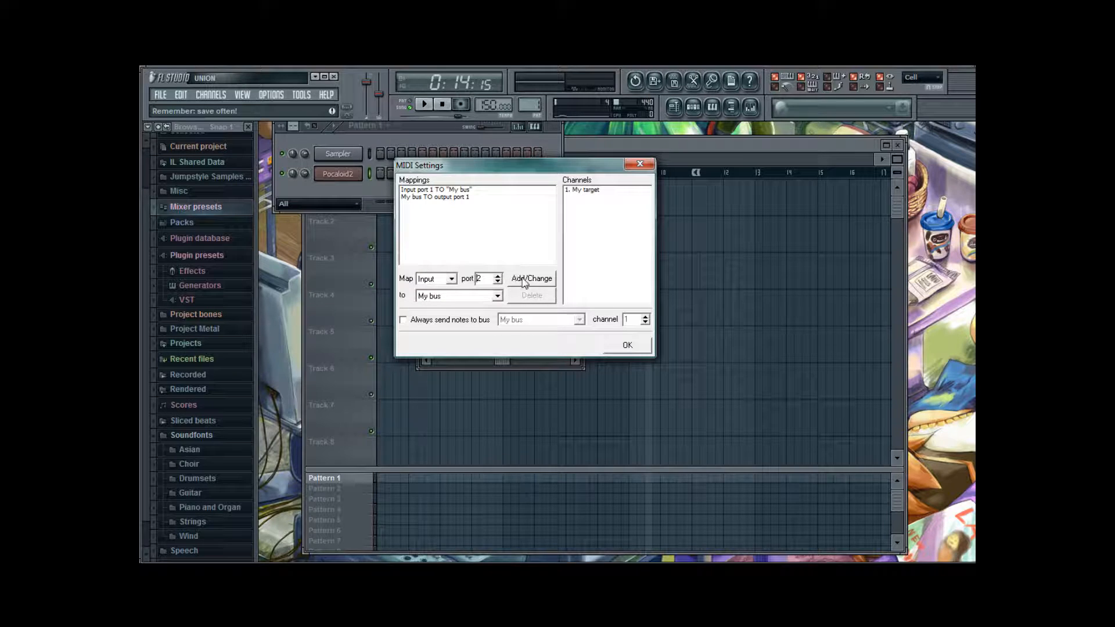
pyautogui.click(531, 278)
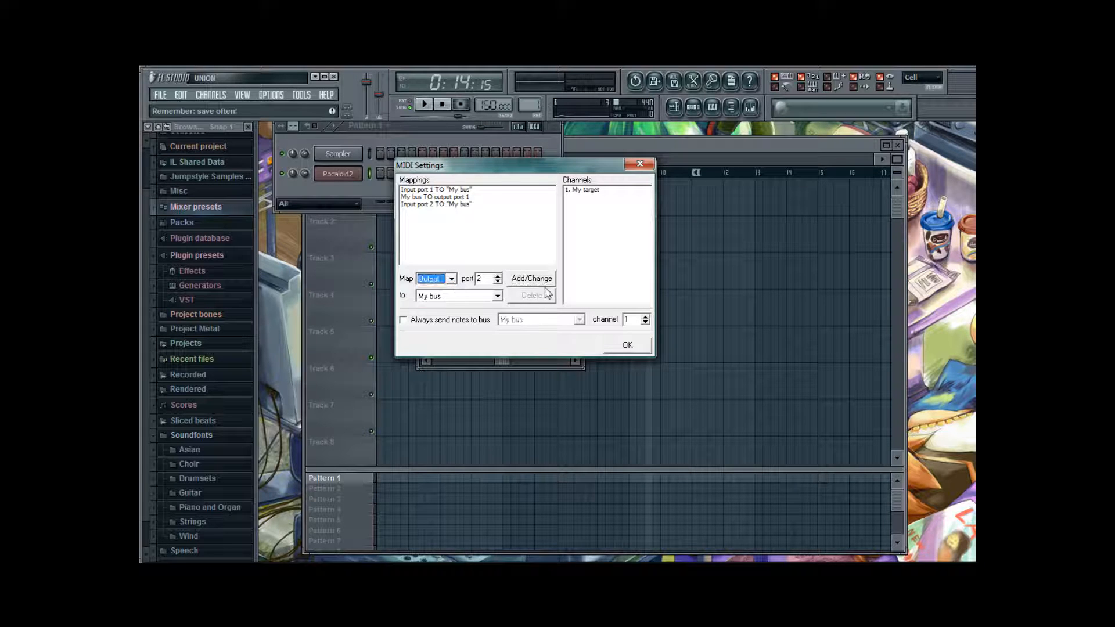
pyautogui.click(530, 279)
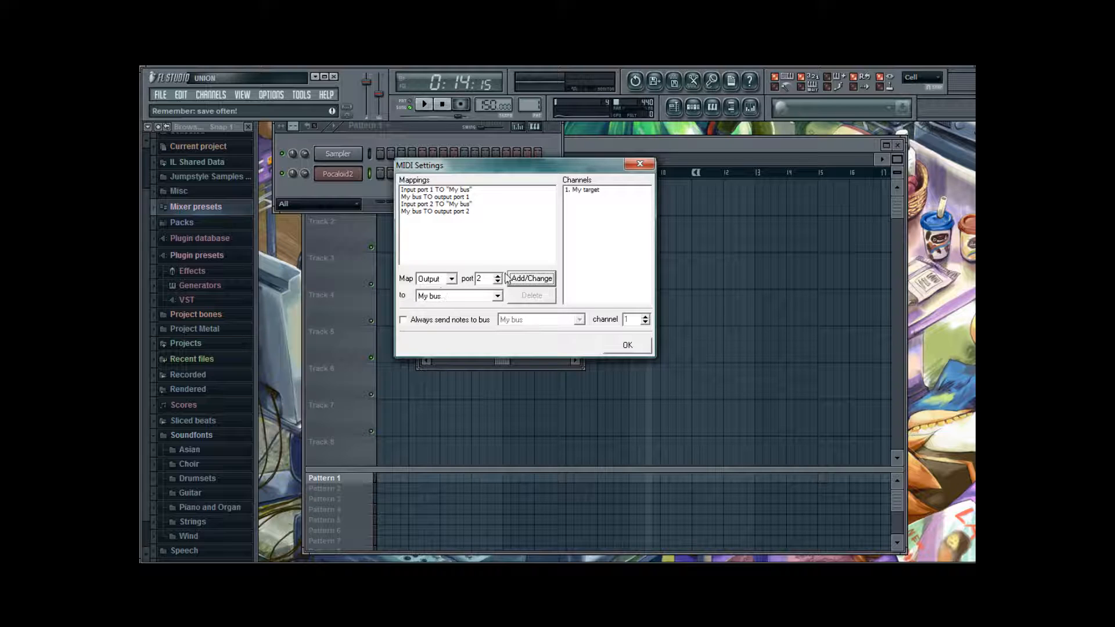
pyautogui.click(434, 278)
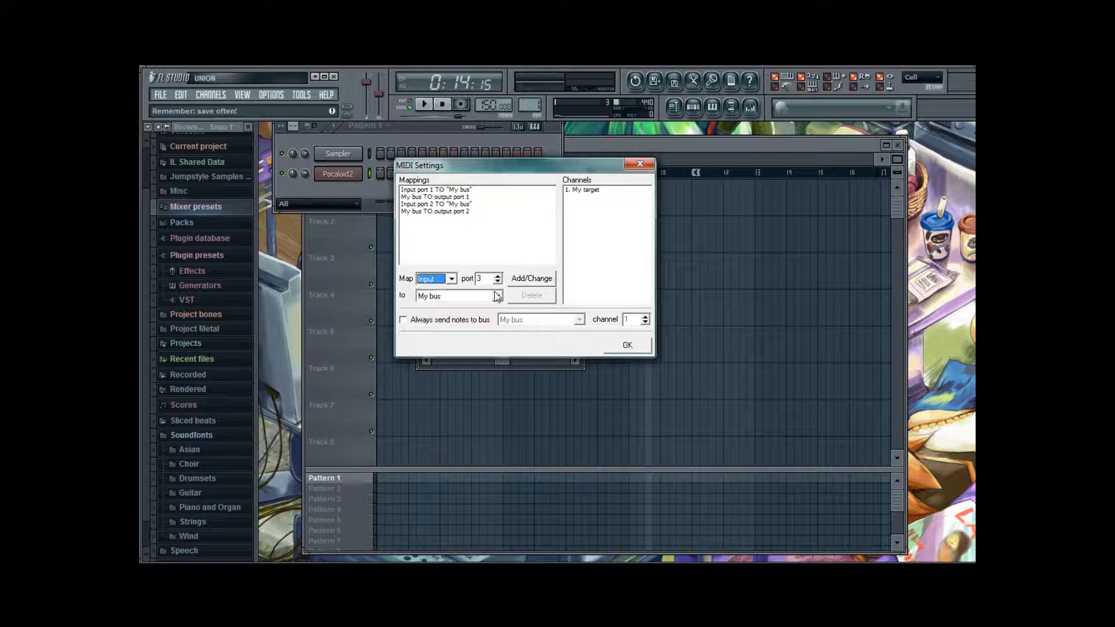
pyautogui.click(532, 278)
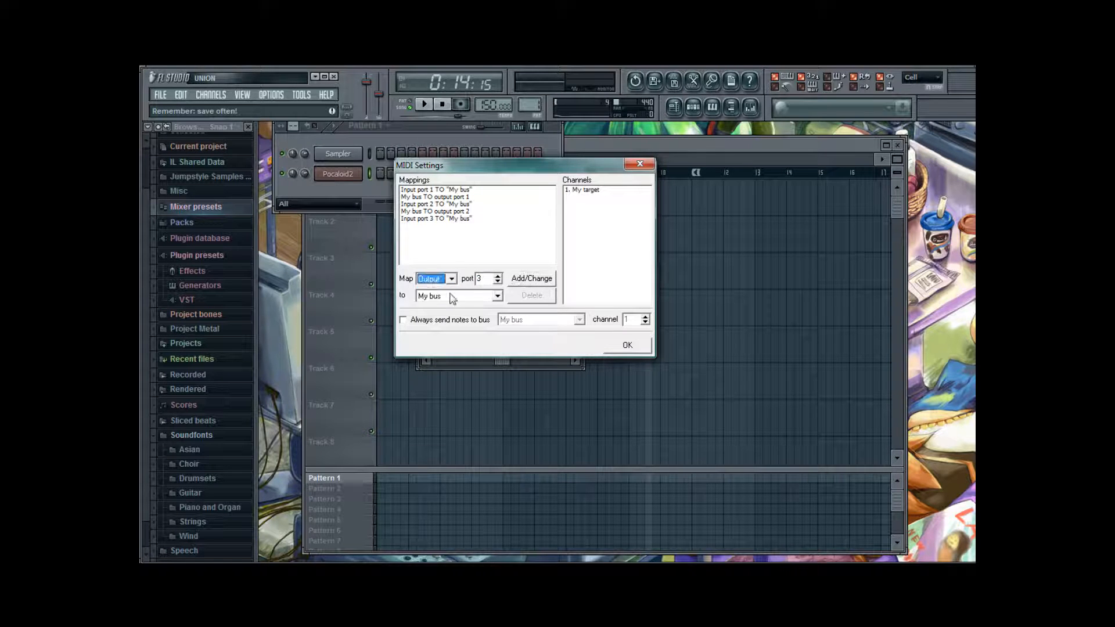
pyautogui.click(532, 278)
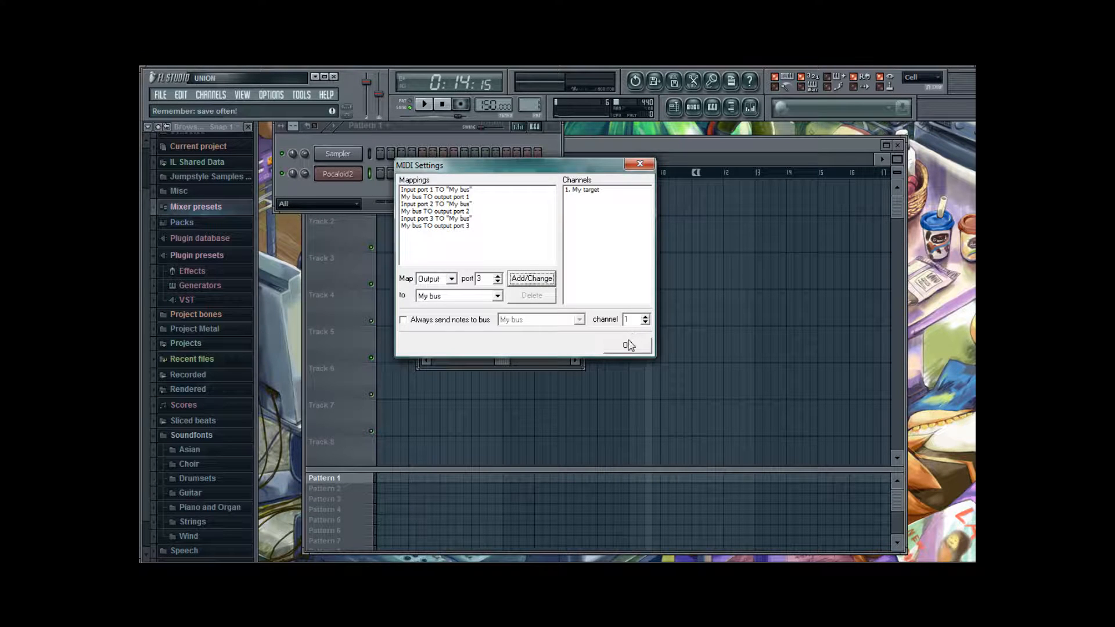
pyautogui.click(626, 345)
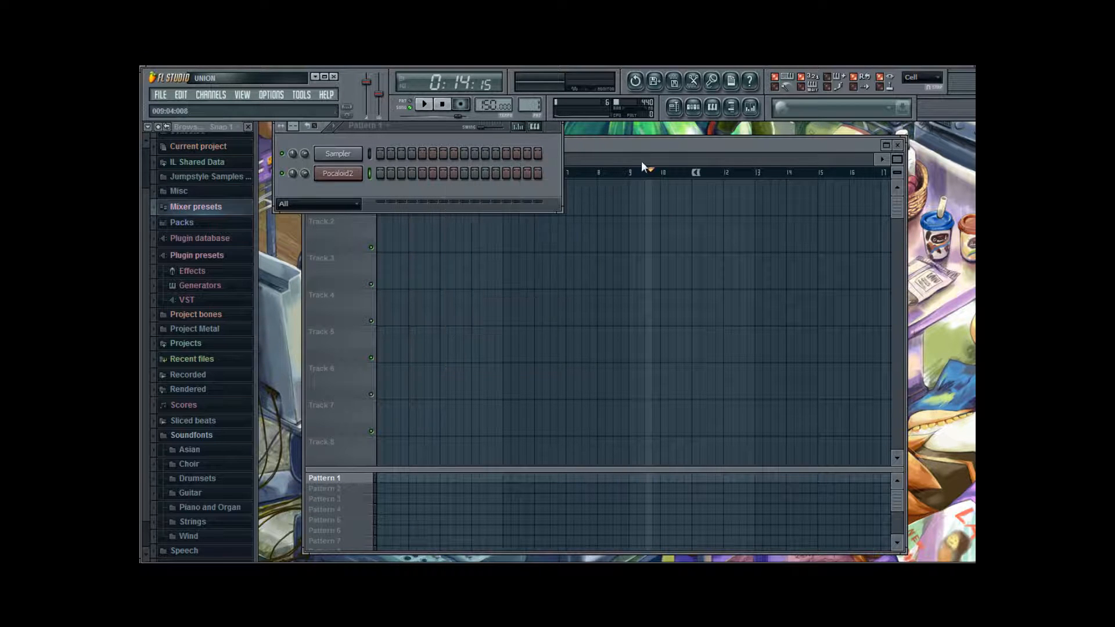
pyautogui.click(750, 107)
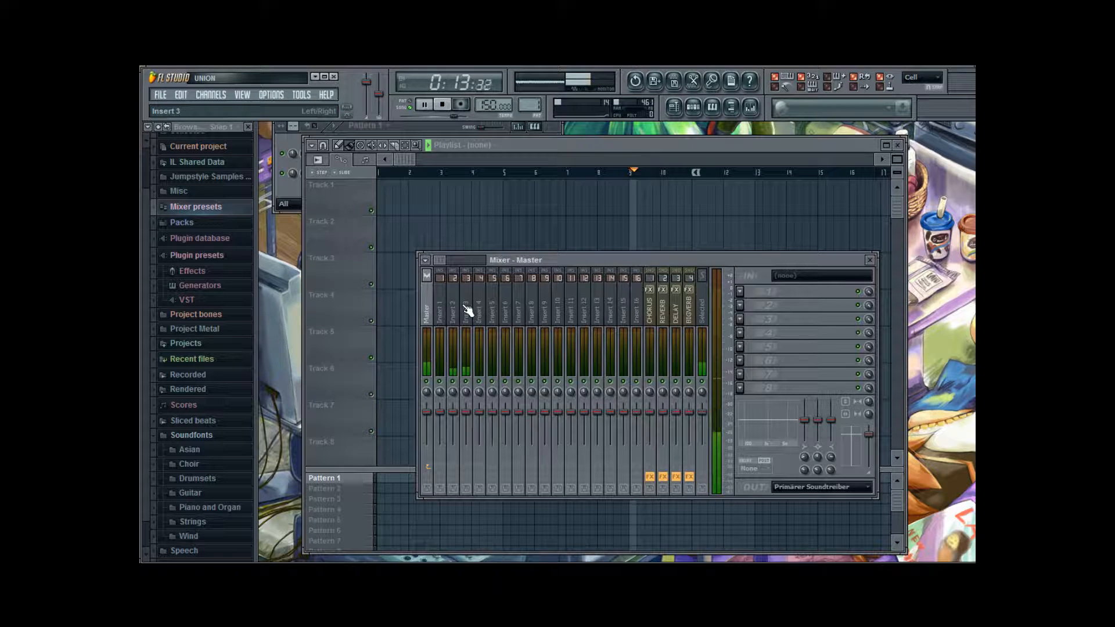
pyautogui.click(442, 103)
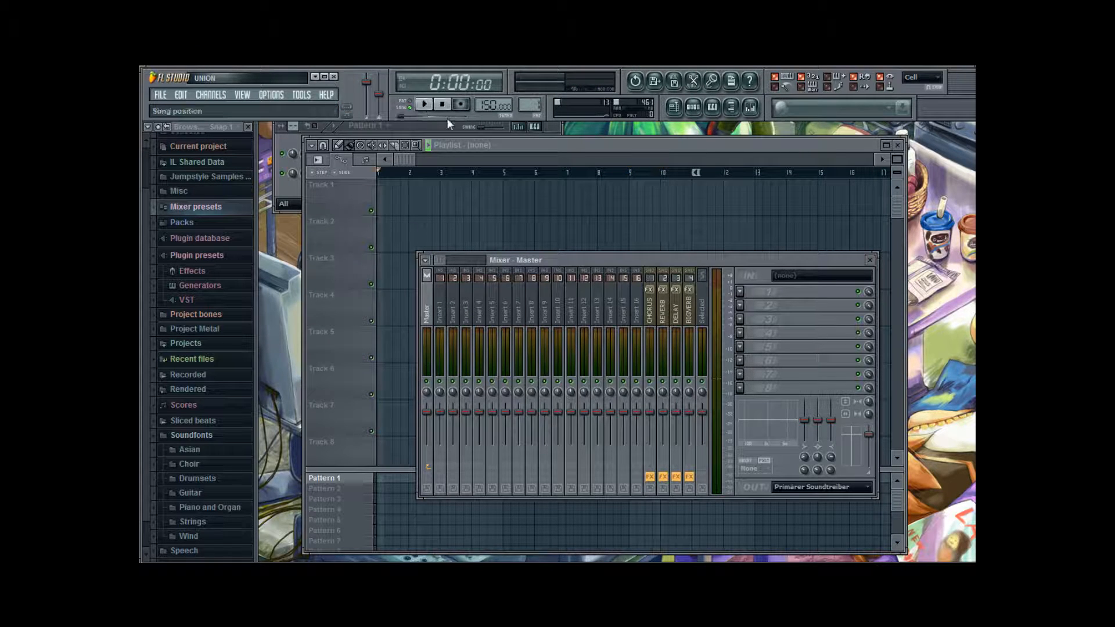
pyautogui.click(439, 291)
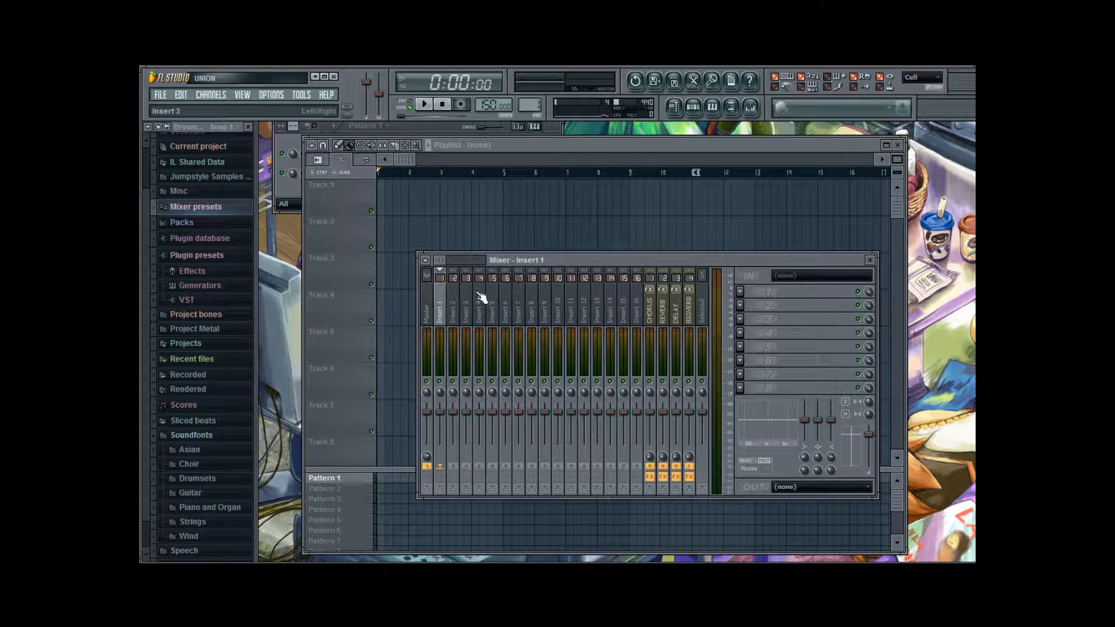
pyautogui.click(648, 307)
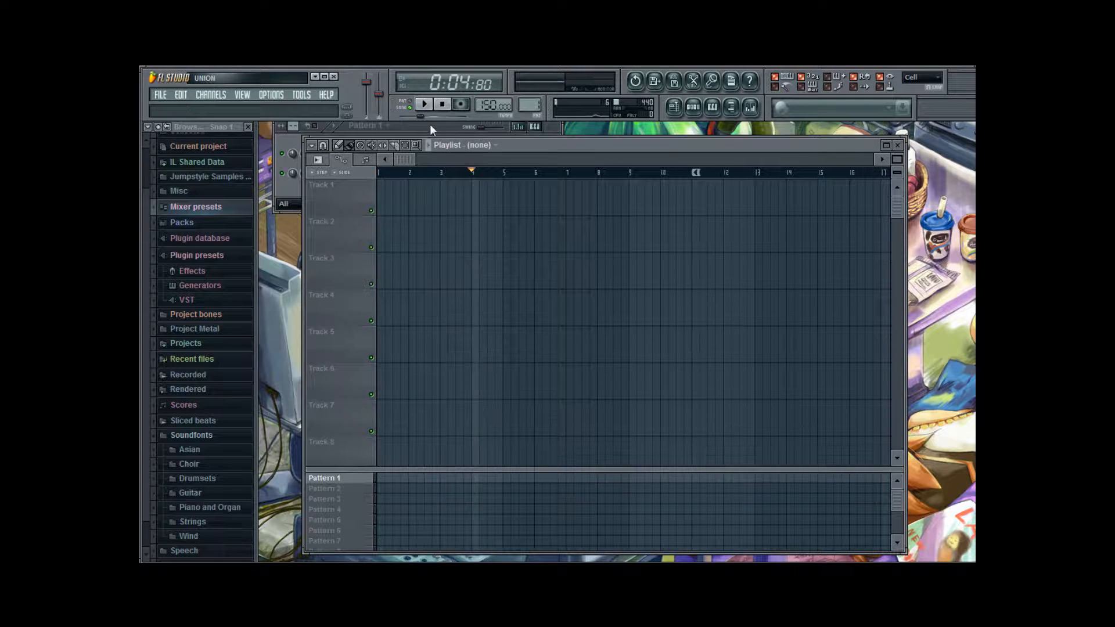
# - Open the mixer from the toolbar
pyautogui.click(424, 105)
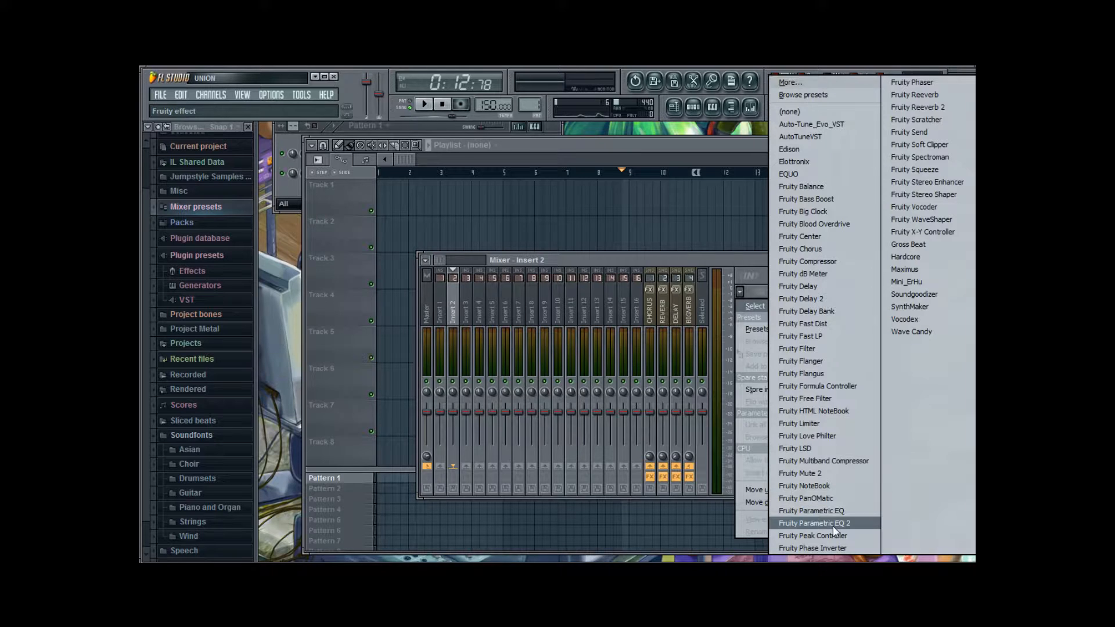
# - Load Fruity Parametric EQ 2 onto insert 2 and close the EQ window
pyautogui.click(814, 522)
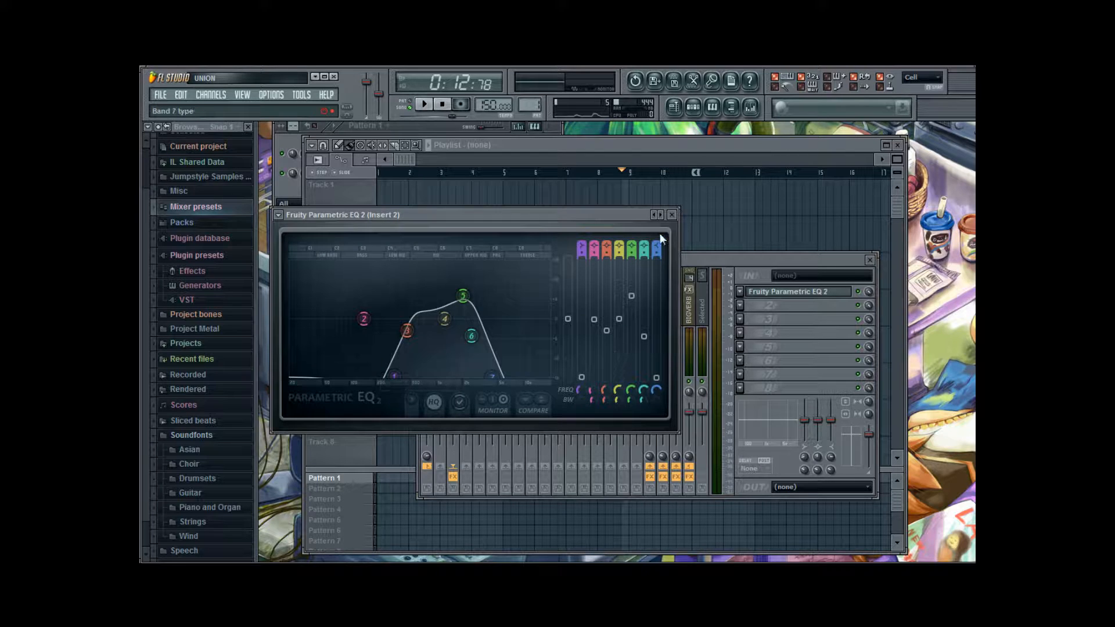
pyautogui.moveTo(671, 215)
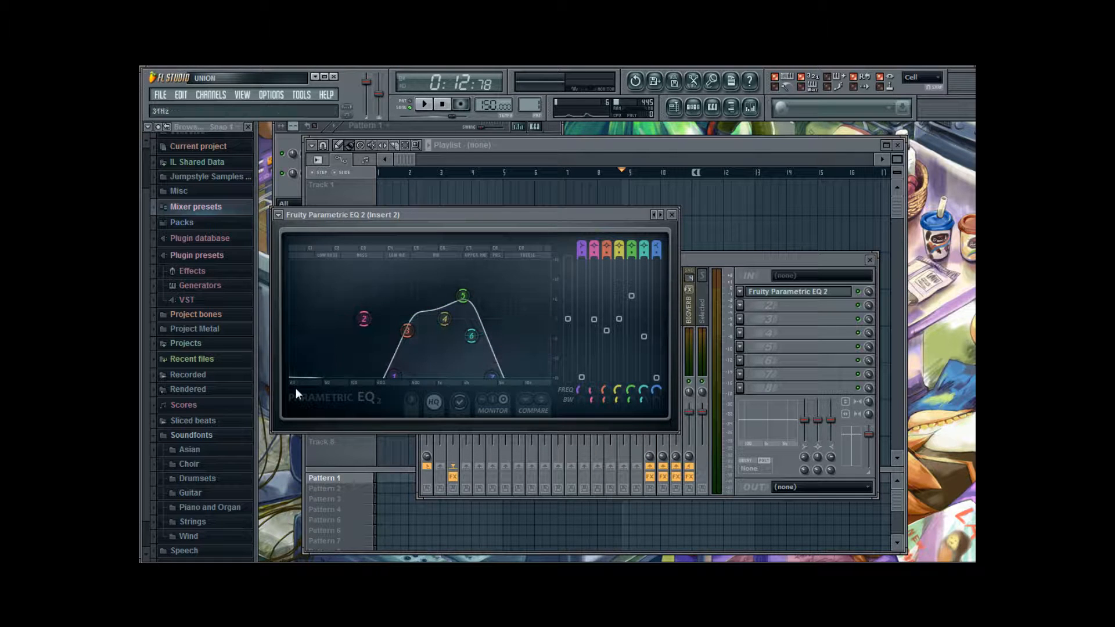
pyautogui.moveTo(681, 229)
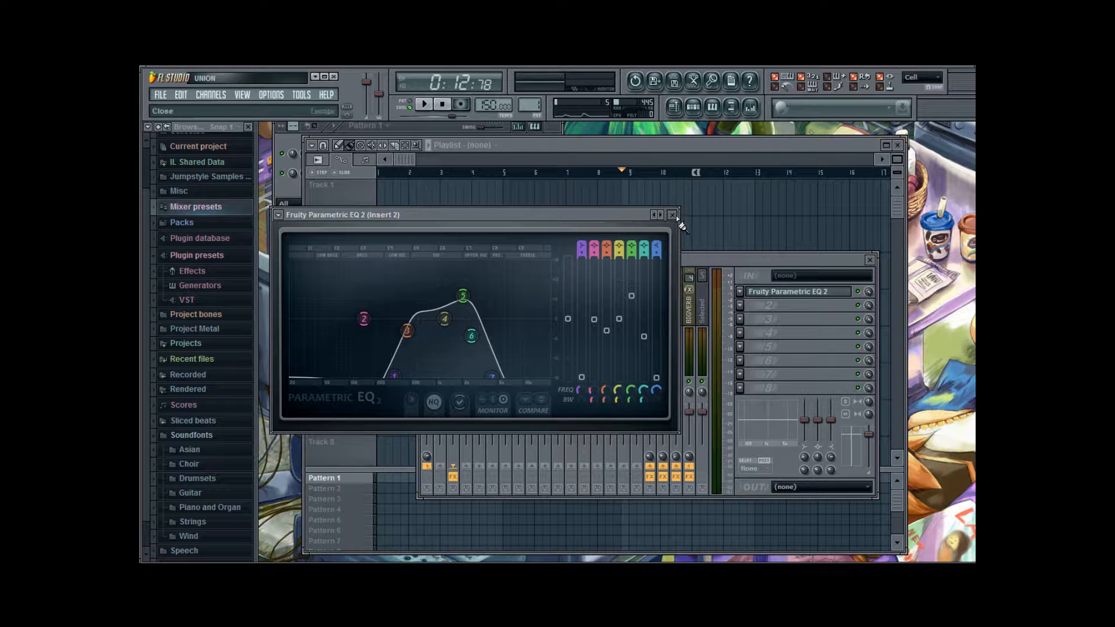
pyautogui.click(672, 215)
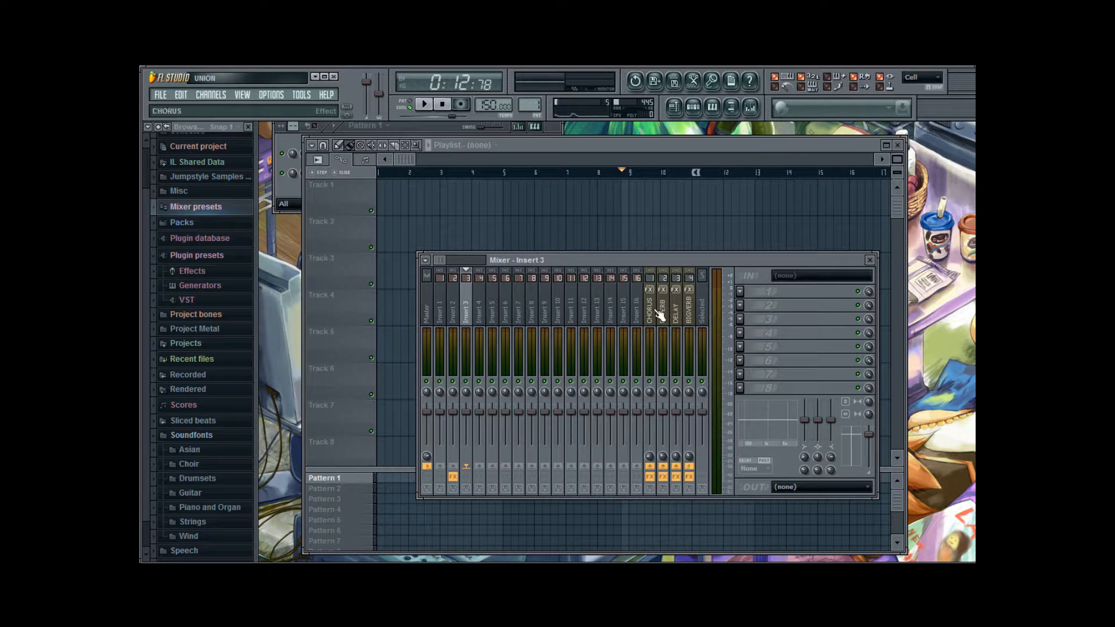
pyautogui.moveTo(650, 323)
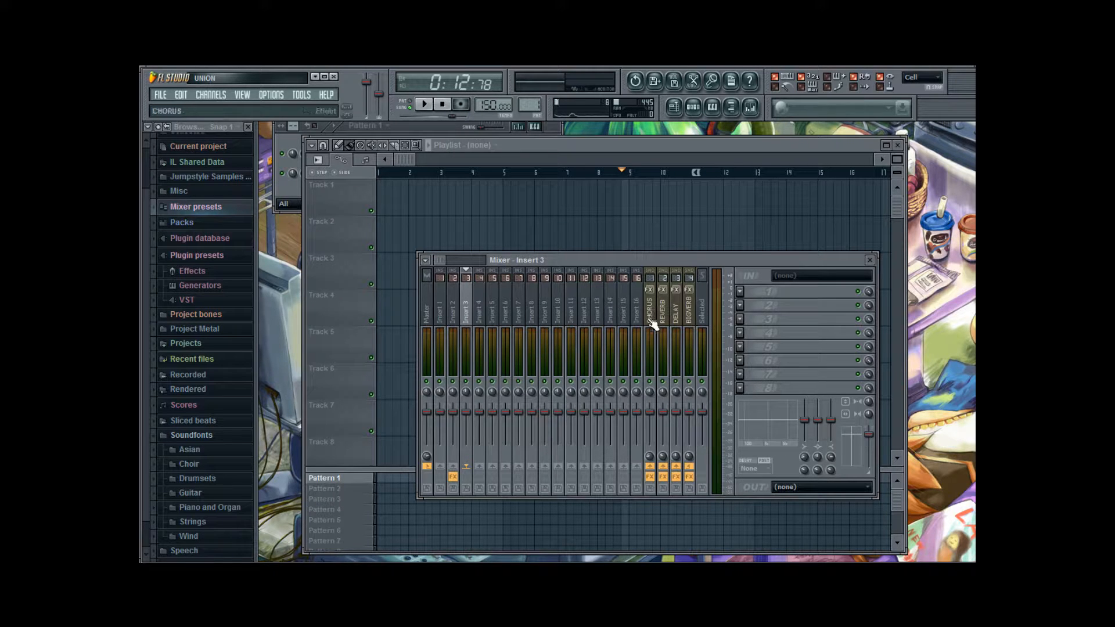
pyautogui.moveTo(710, 351)
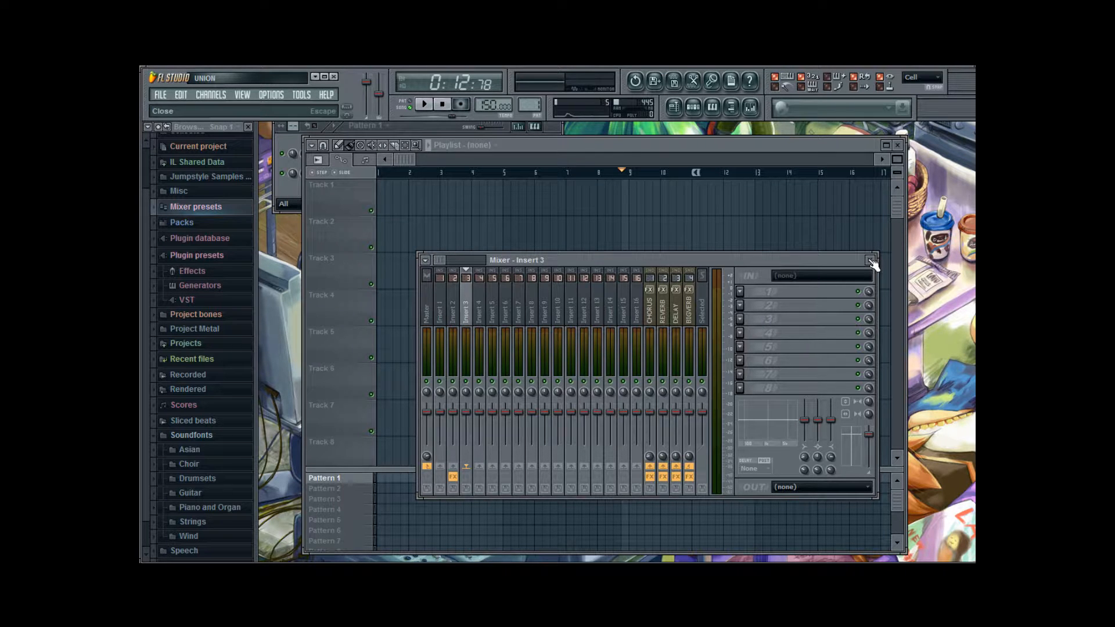
# - Close the Mixer window, leaving the empty playlist visible
pyautogui.click(873, 260)
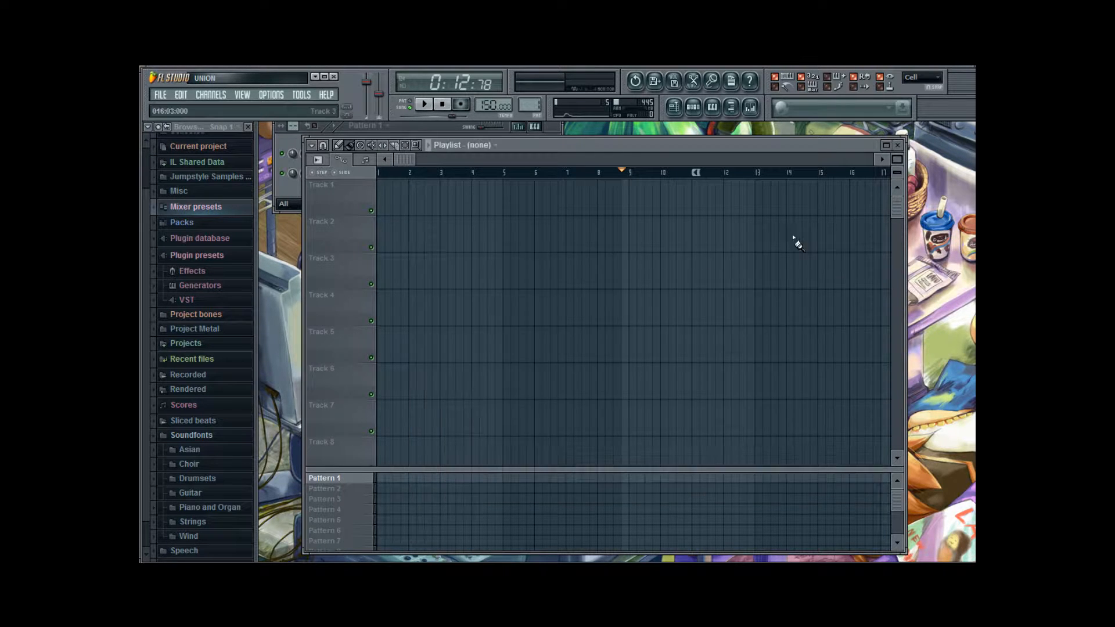
# - Rewind to the song start, play the song, then stop playback
pyautogui.click(424, 104)
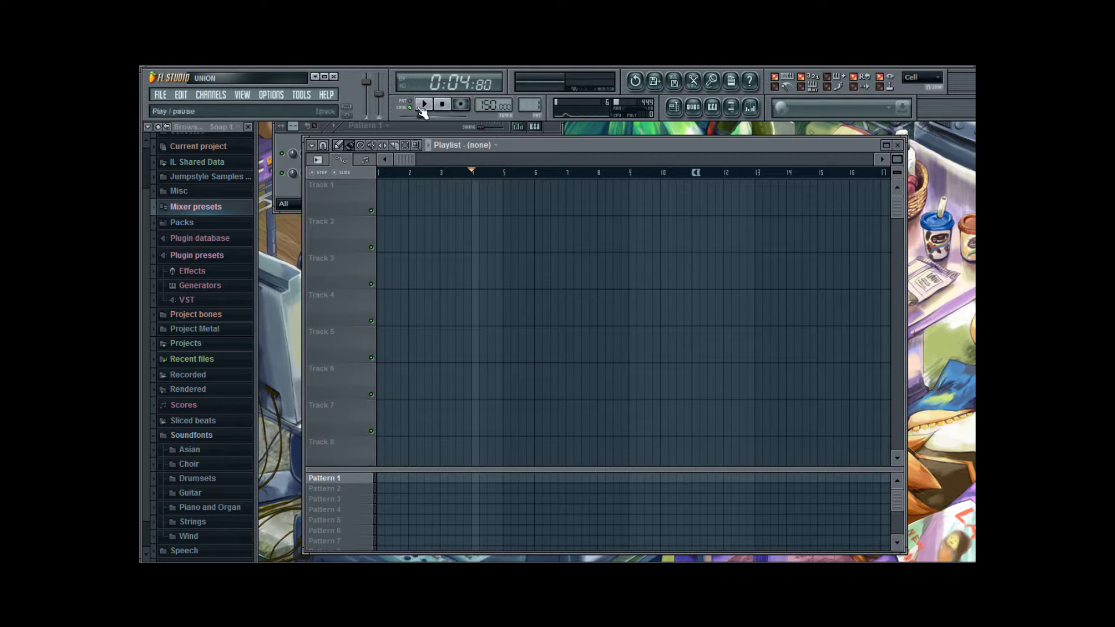
pyautogui.click(424, 104)
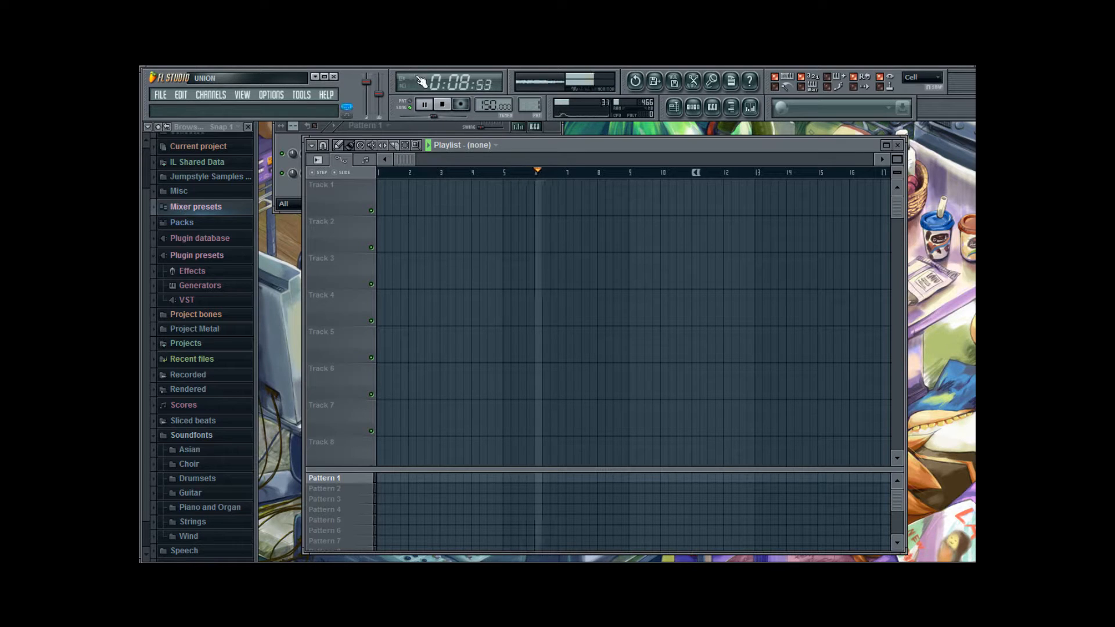
pyautogui.click(424, 104)
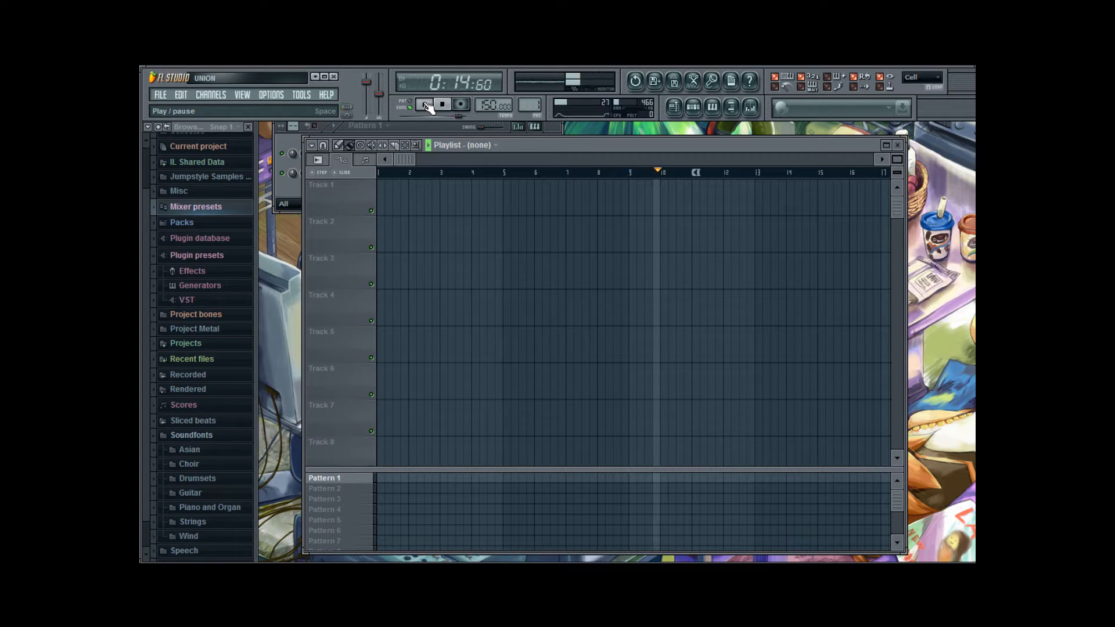
pyautogui.click(423, 104)
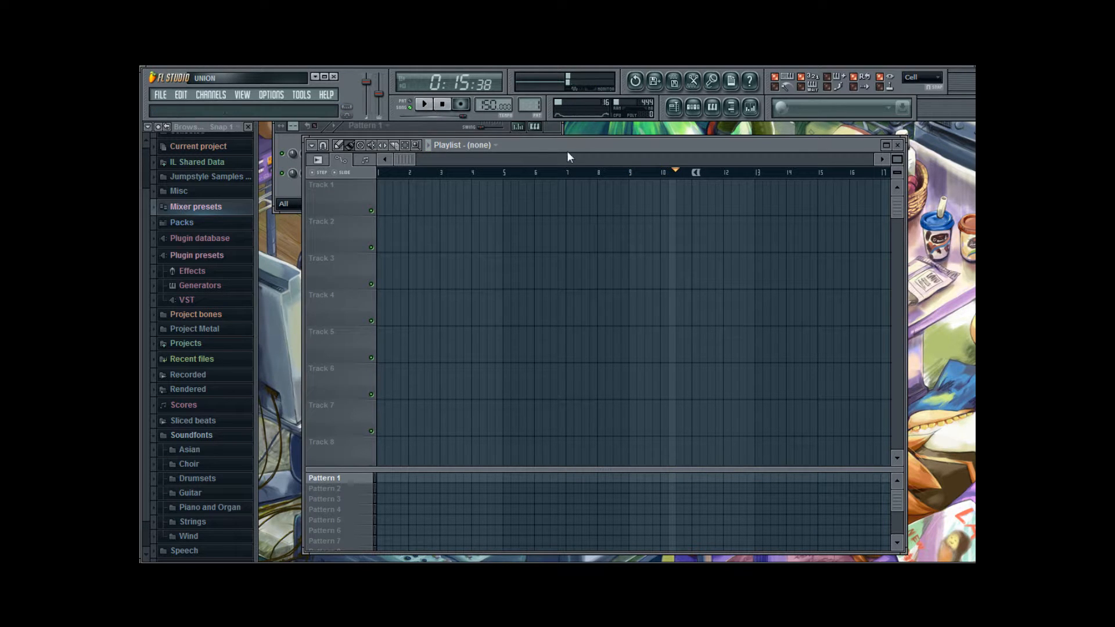